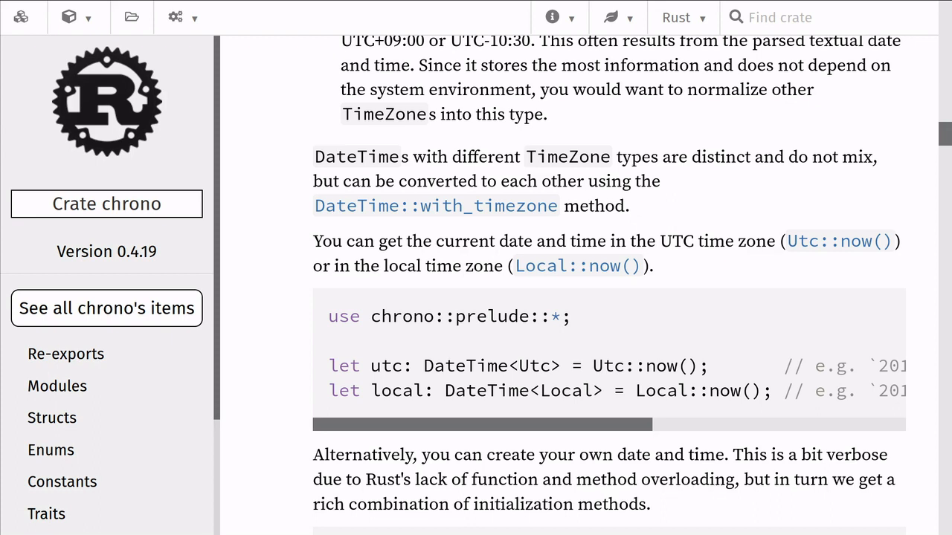
mouse_move(488, 341)
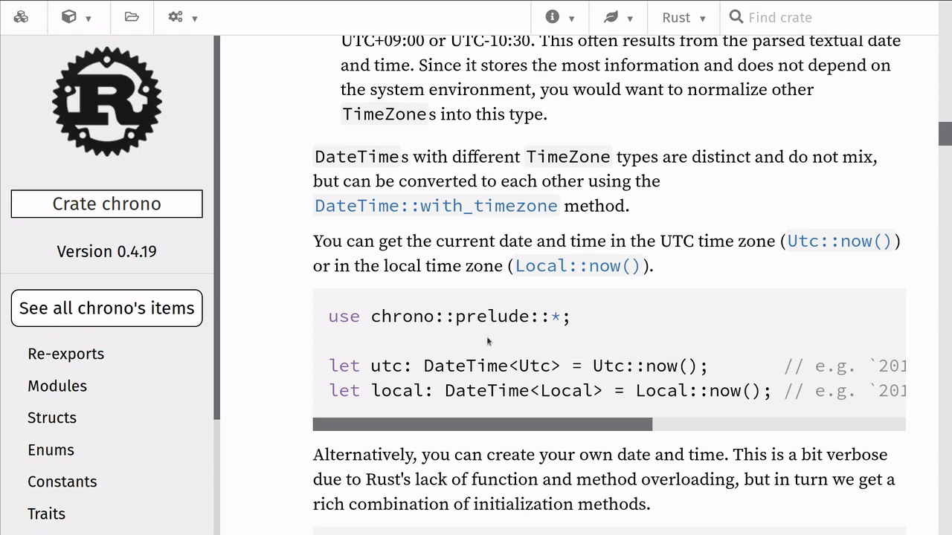
mouse_move(578, 322)
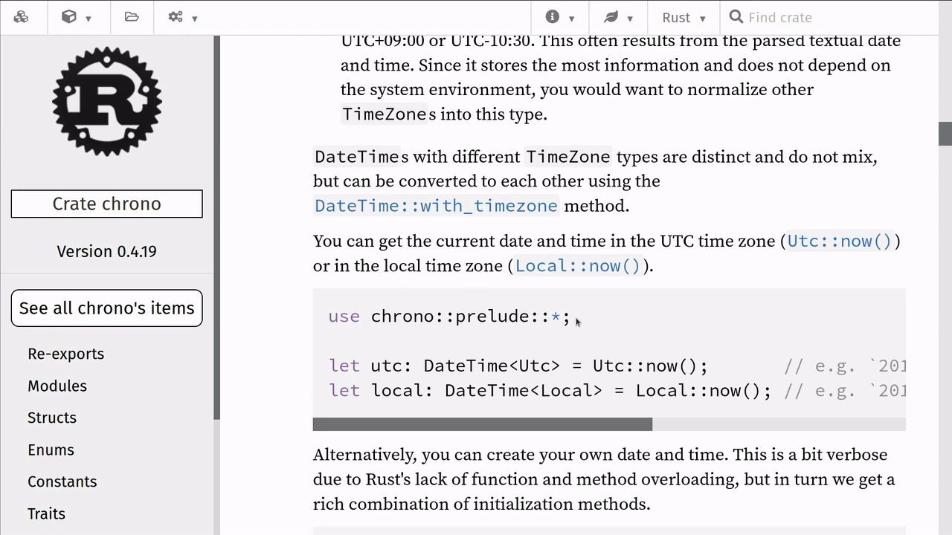
Step: Move the Hello, world! println into a new fn hello() and call hello(); from main
double_click(464, 316)
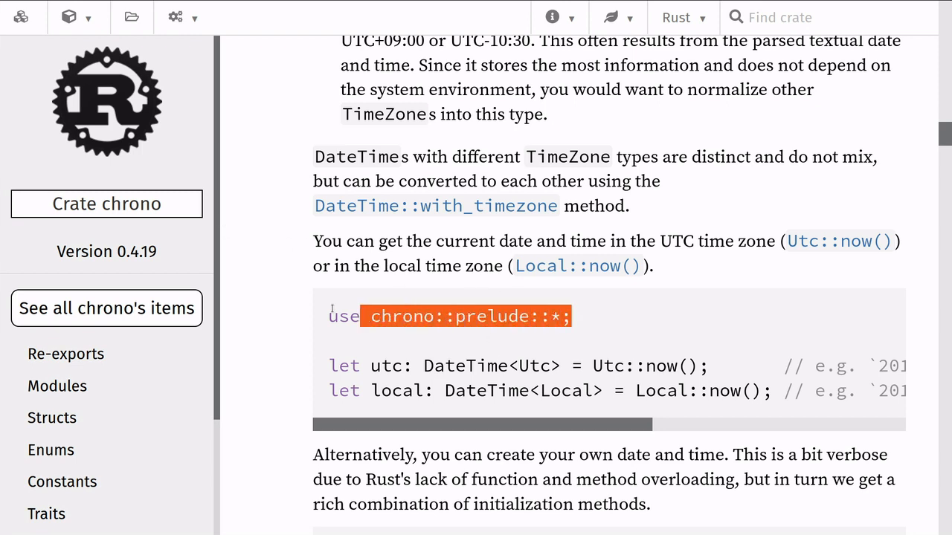
click(490, 333)
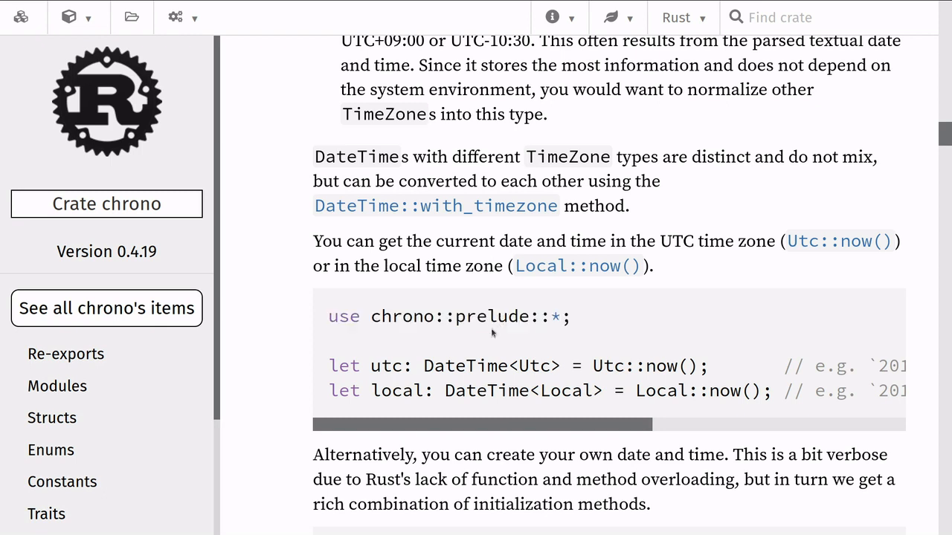
mouse_move(497, 358)
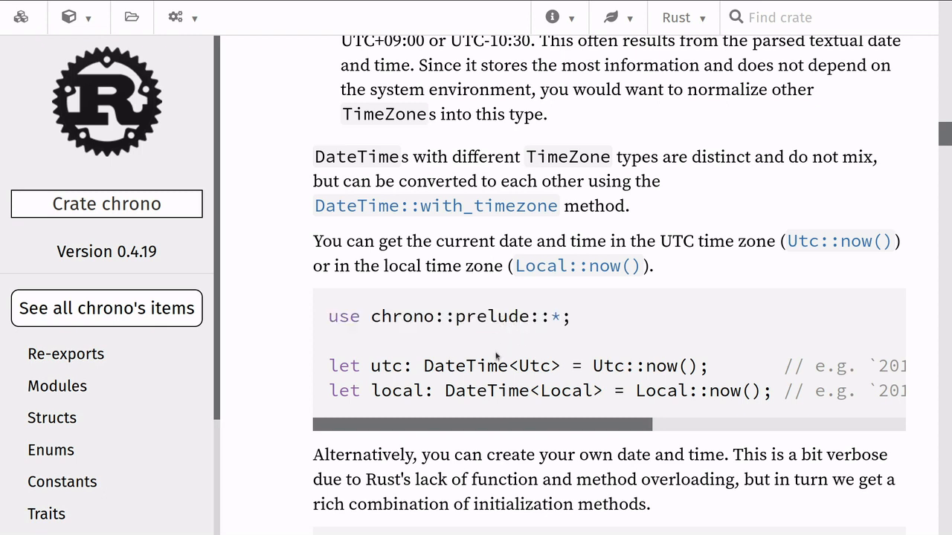
mouse_move(580, 376)
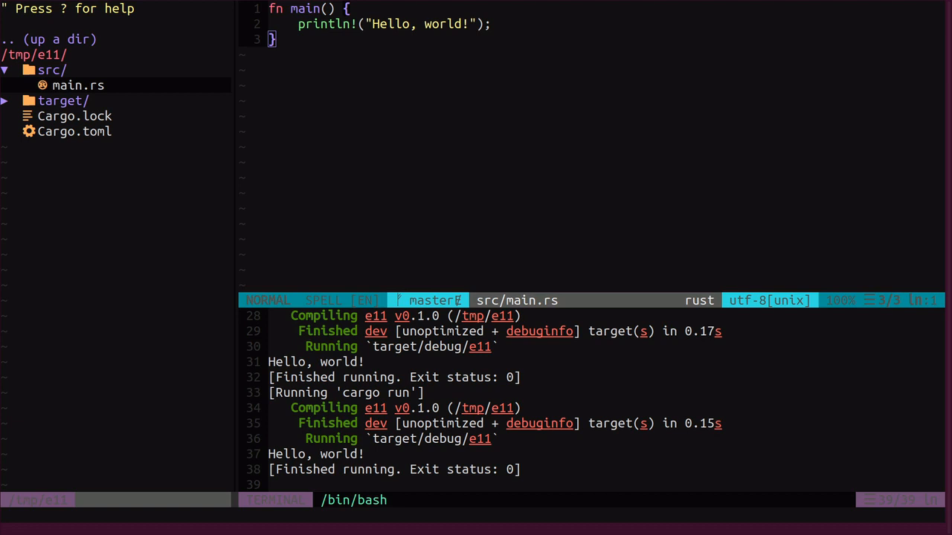
mouse_move(444, 143)
text(fn)
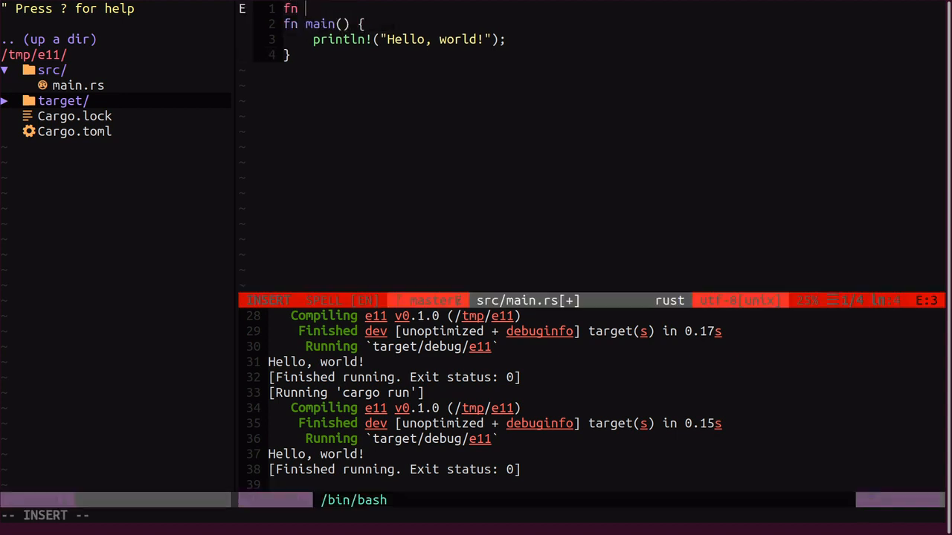
text(hell)
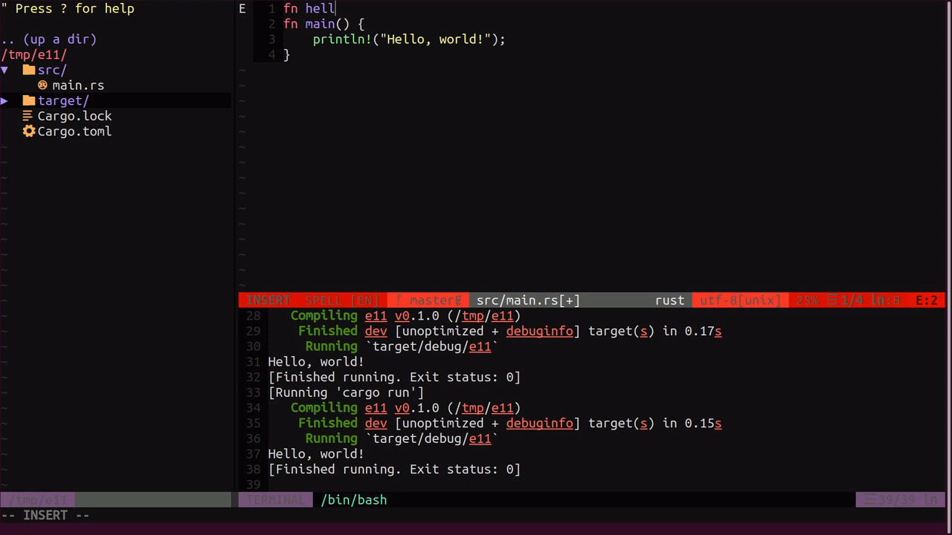
text(o() {)
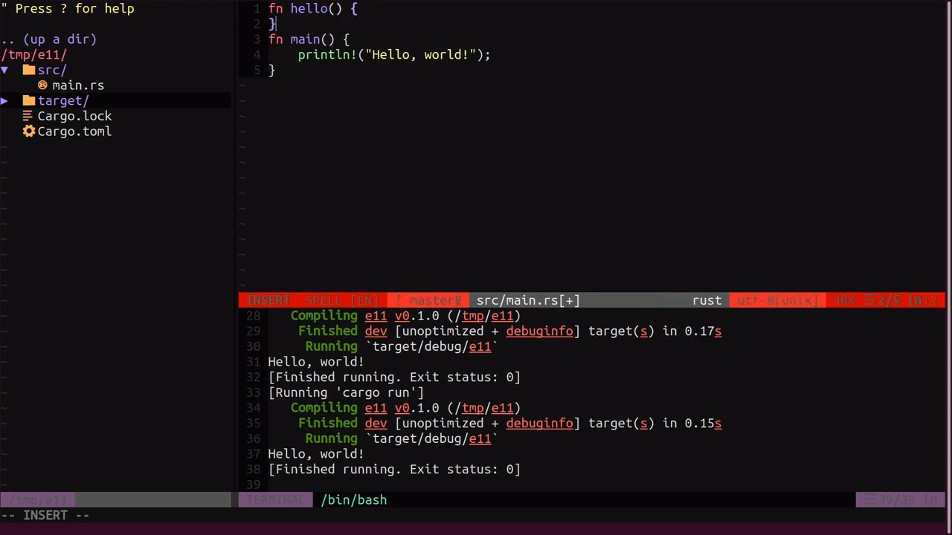
key(Escape)
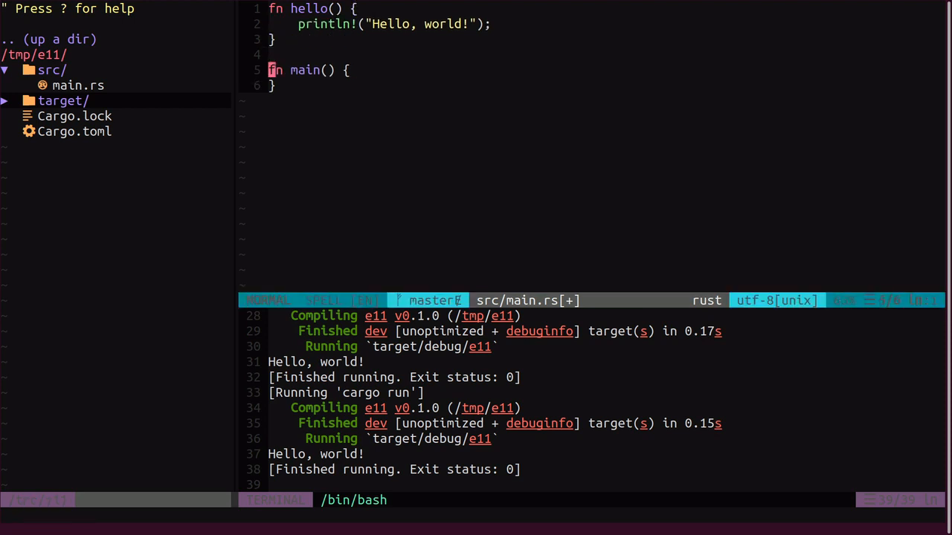
text(hello();)
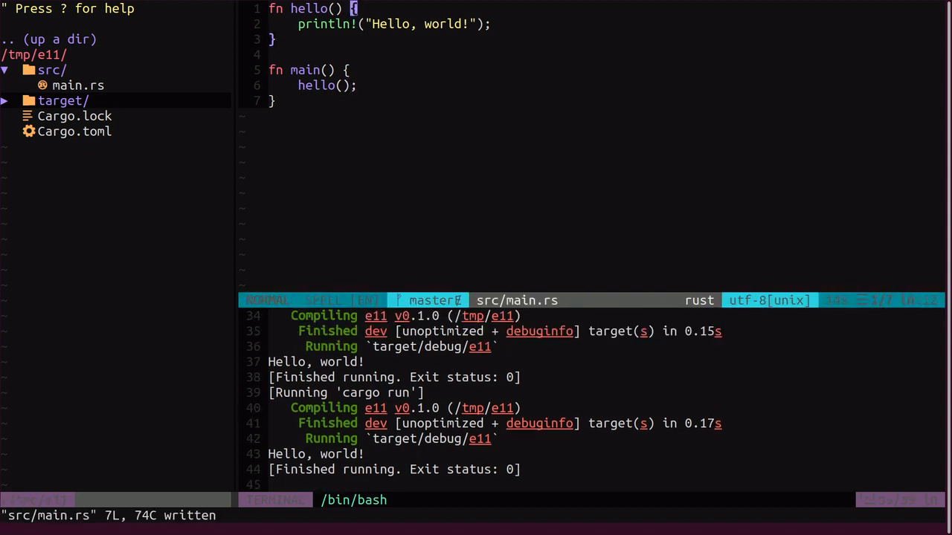
key(o)
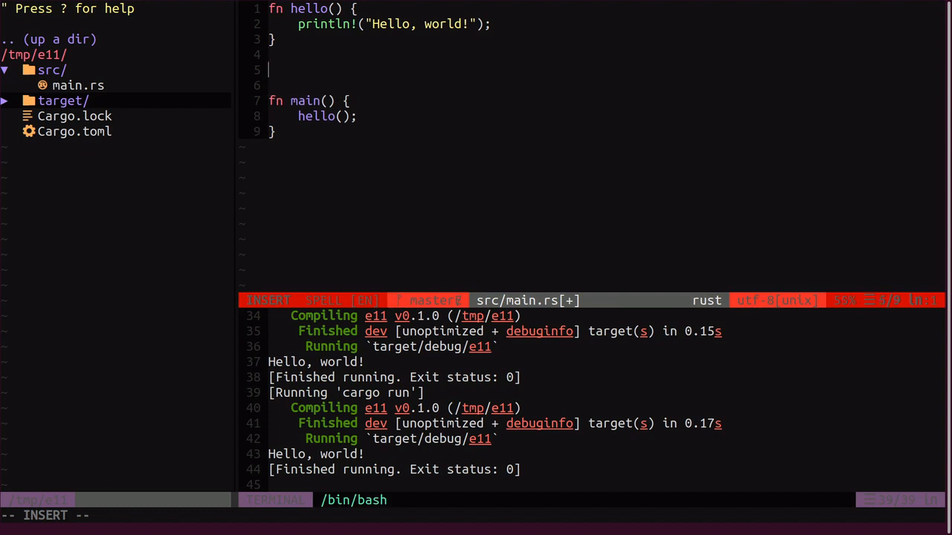
Step: Wrap fn hello() in a new 'mod greeting {' block, indent it and save
text(mod gre)
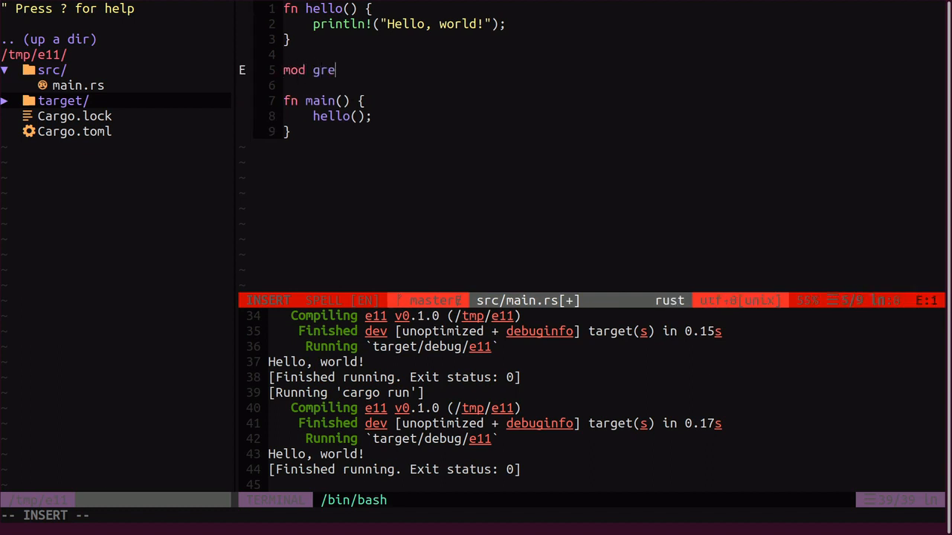
text(eting {)
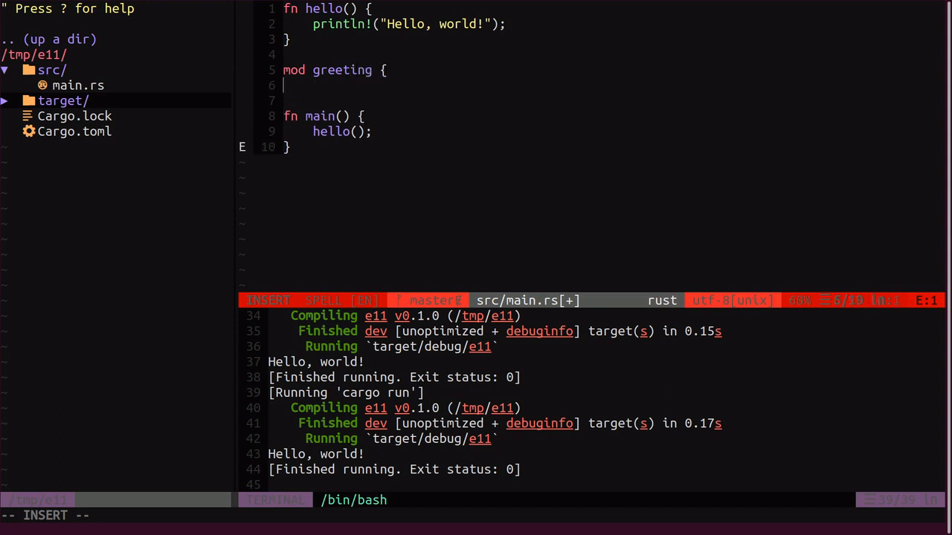
key(Escape)
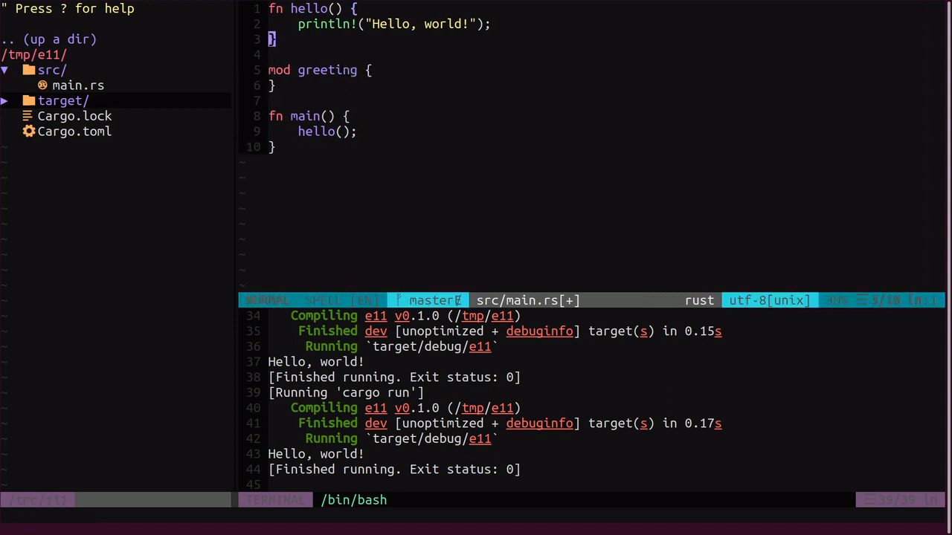
key(V)
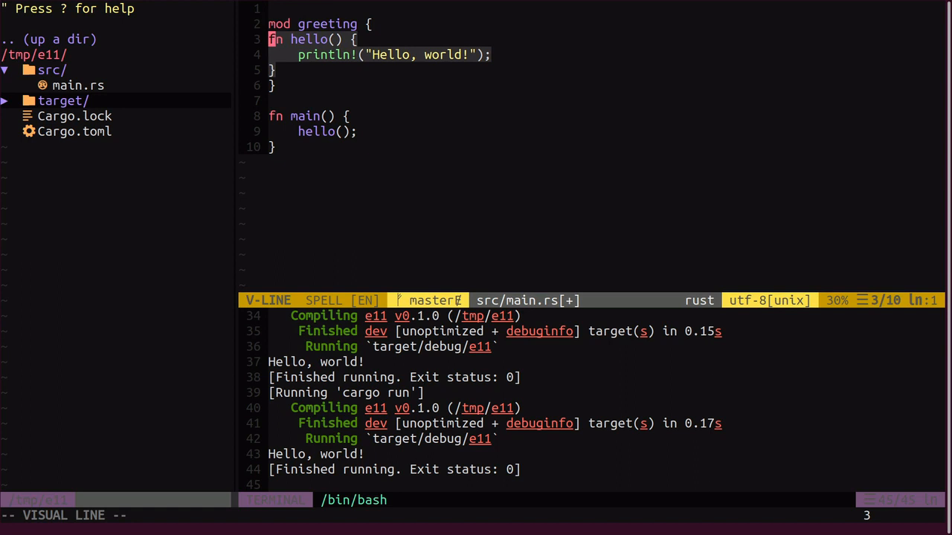
key(greater)
text(:w)
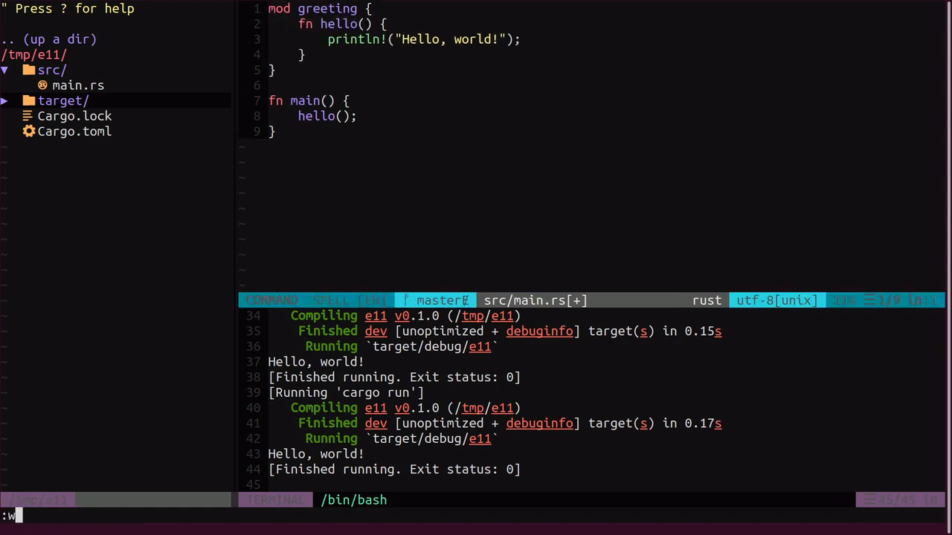
key(Return)
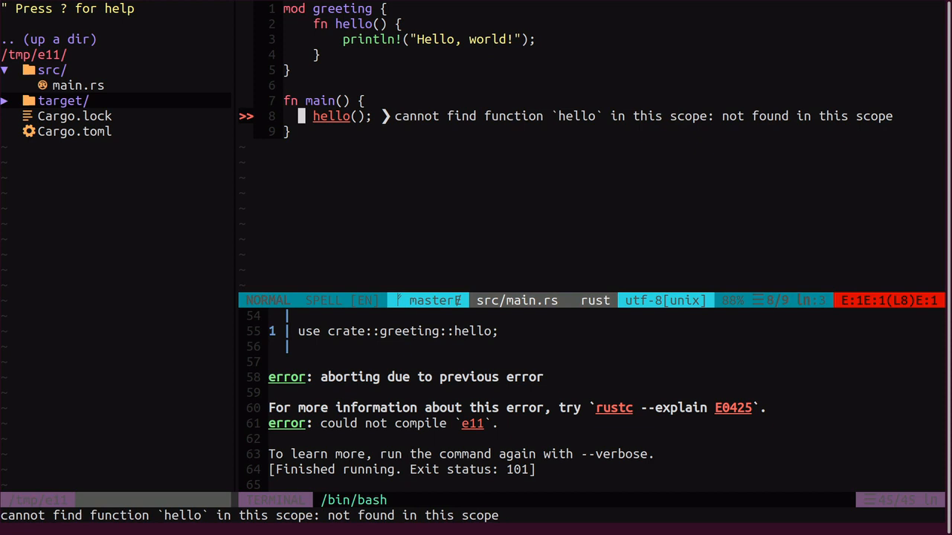
Step: Change main's call to greeting::hello() and mark hello as pub
key(i)
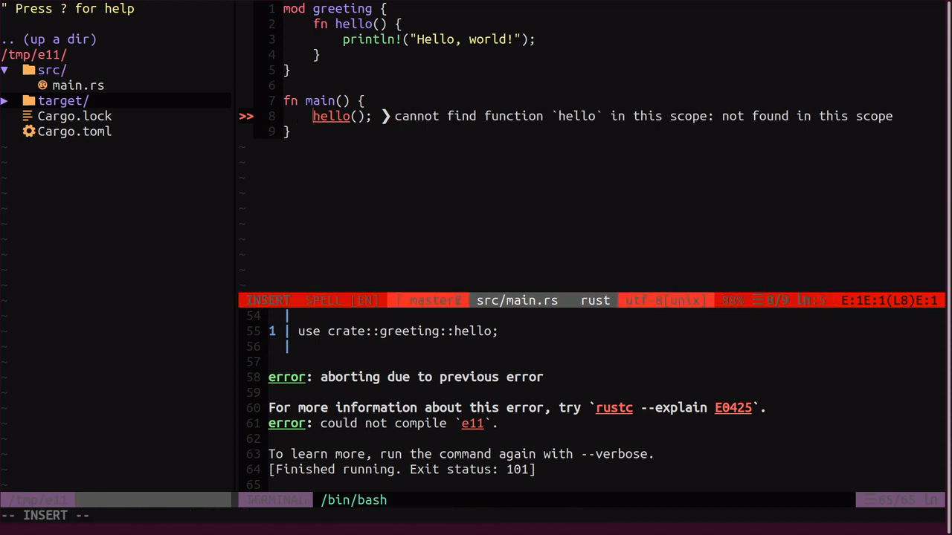
text(greeting::)
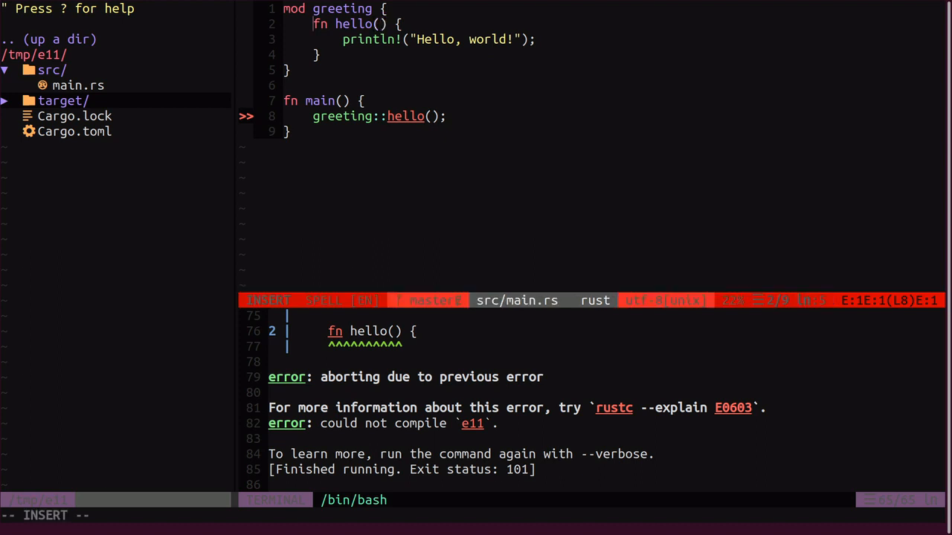
key(Escape)
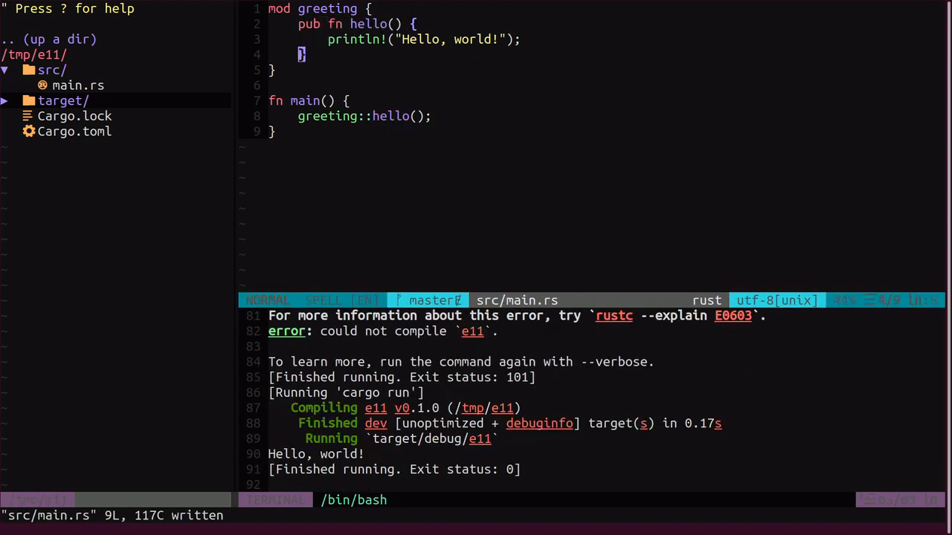
mouse_move(324, 100)
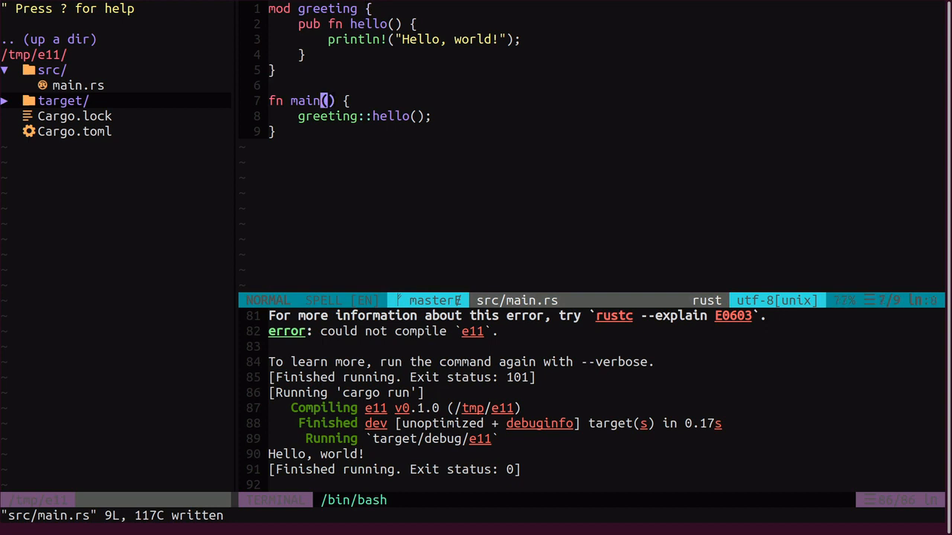
Step: Add 'use greeting::hello;' inside main and call hello() directly
key(o)
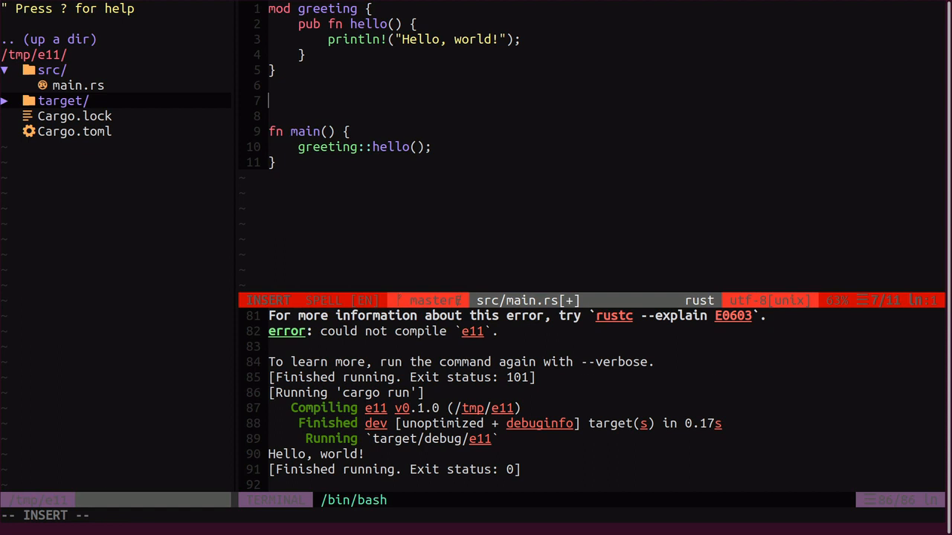
text(use)
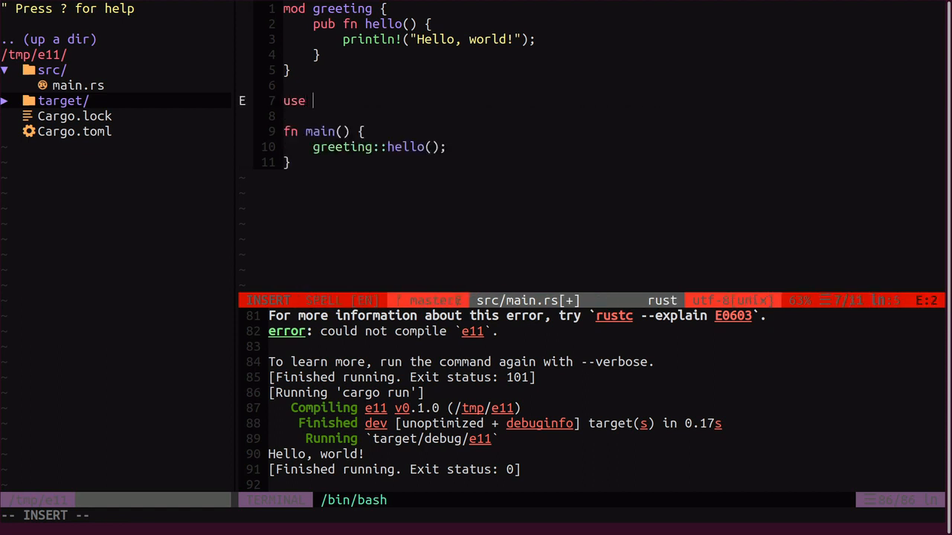
text(greeting)
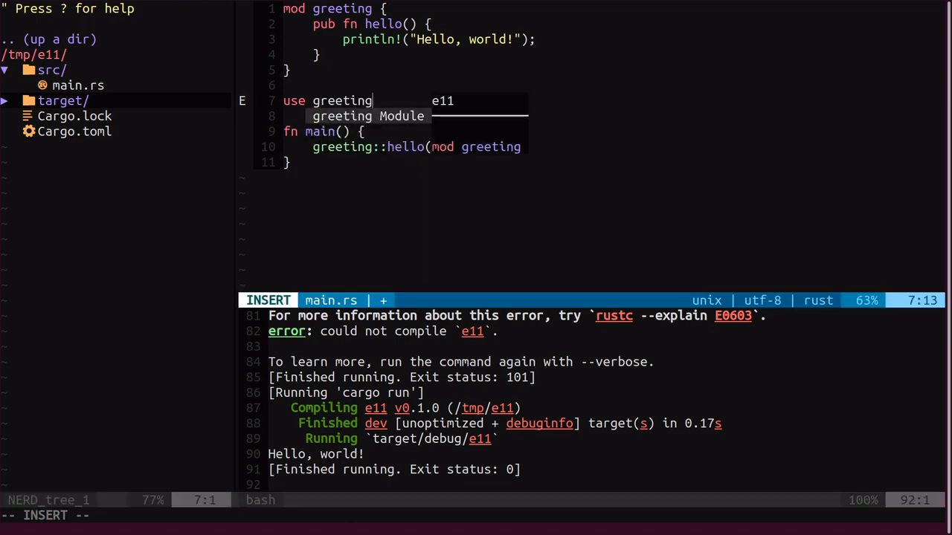
text(::hell)
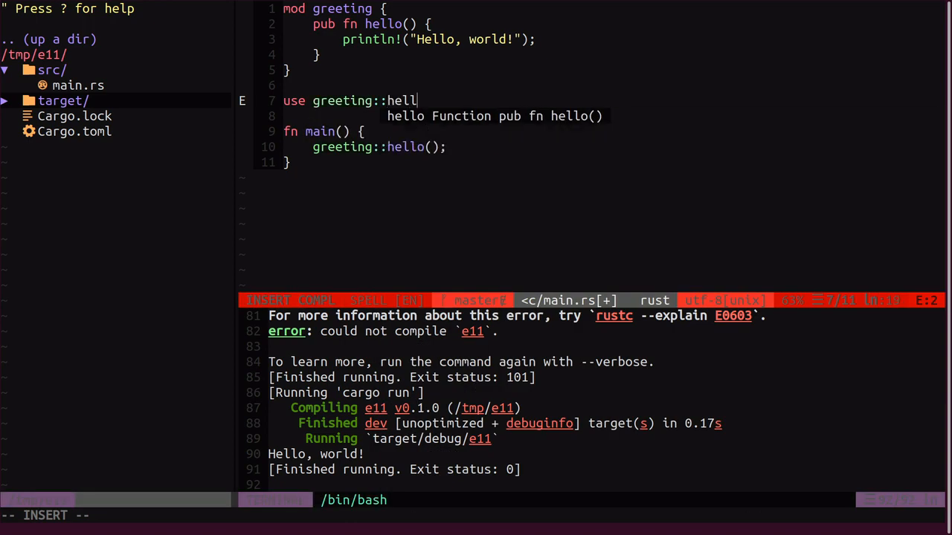
key(Escape)
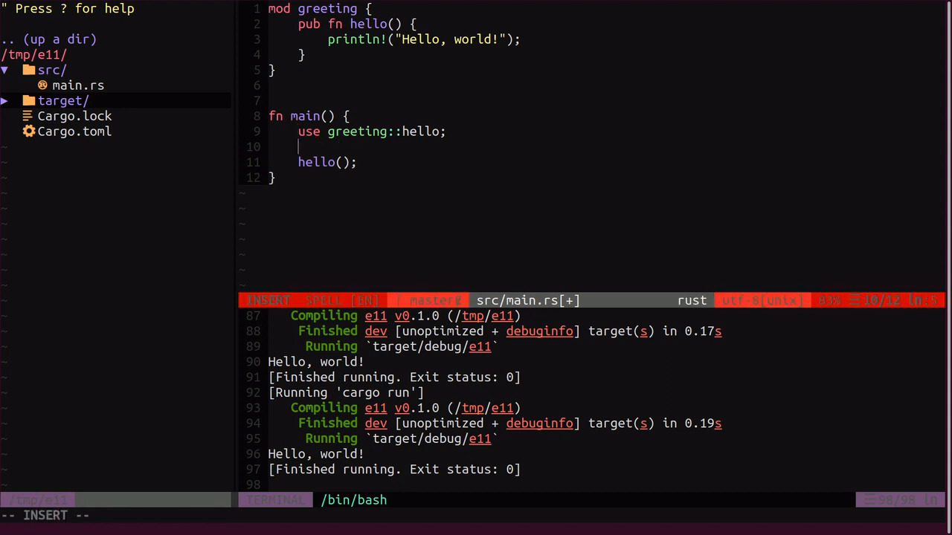
Step: Test a temporary fn other() calling hello(), then move the use line above main
key(Escape)
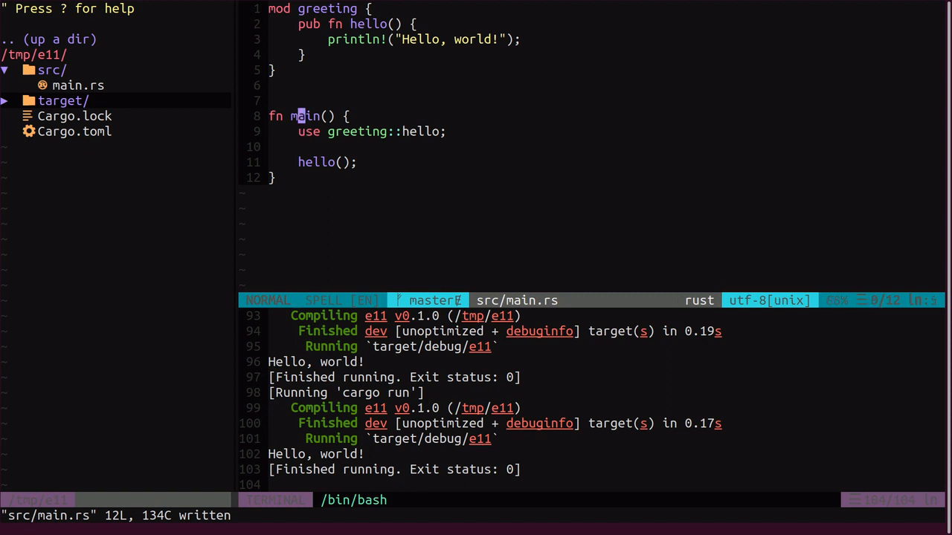
text(fn)
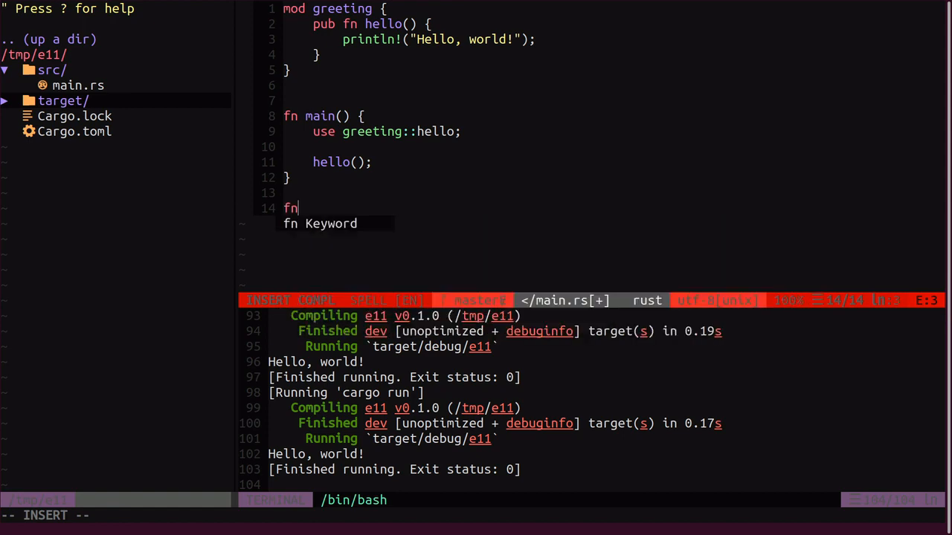
text(other+)
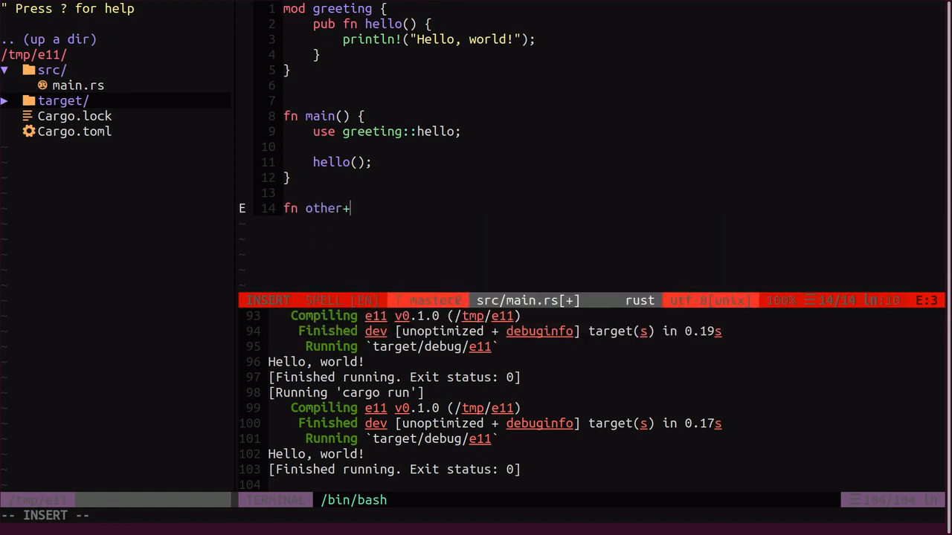
key(BackSpace)
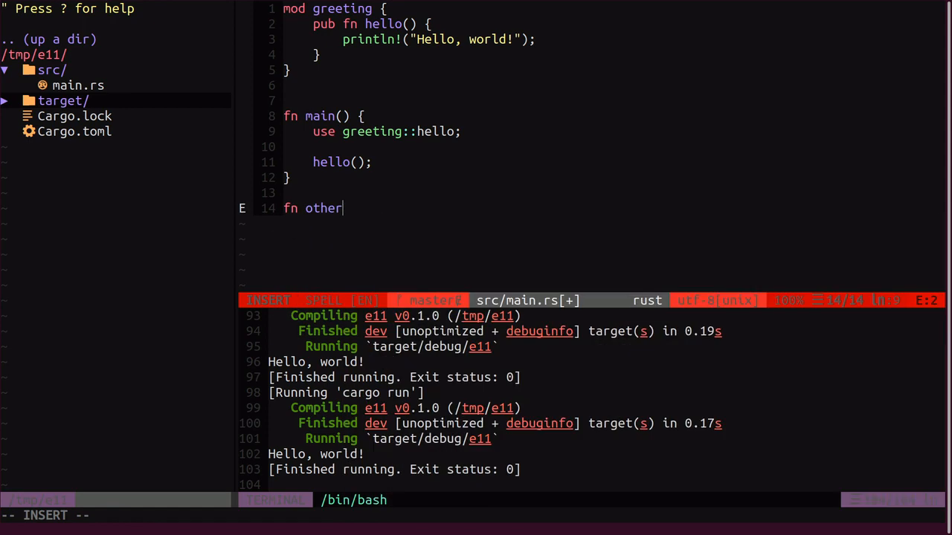
text(() {)
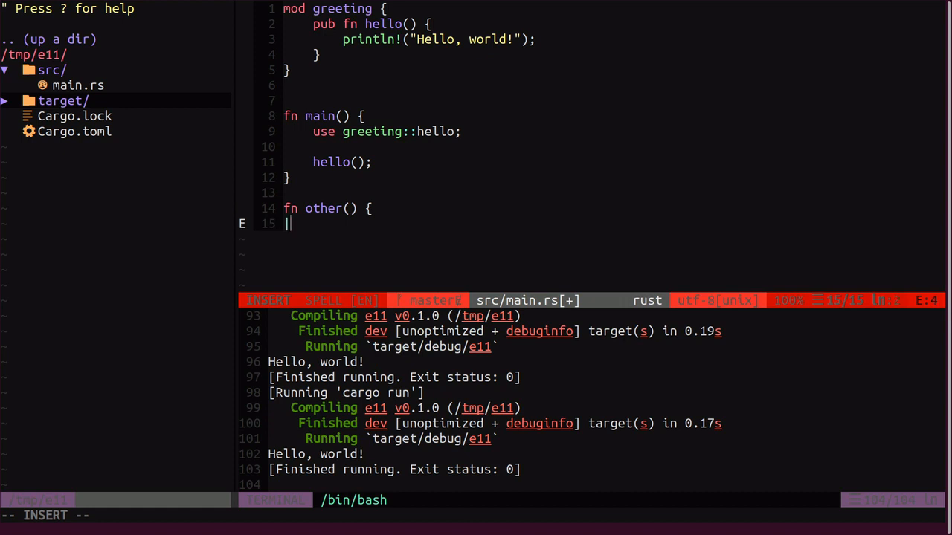
key(Escape)
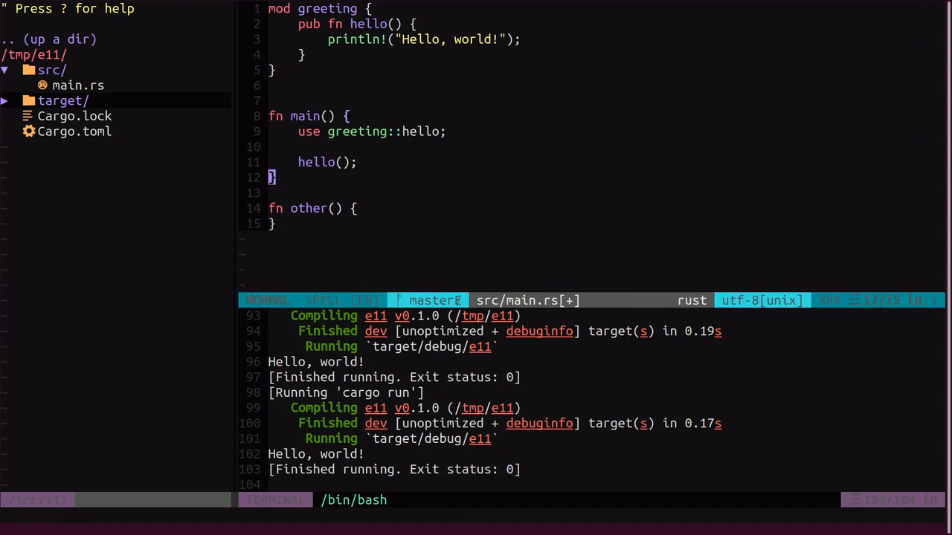
text(hello();)
text(use greeting::hello;)
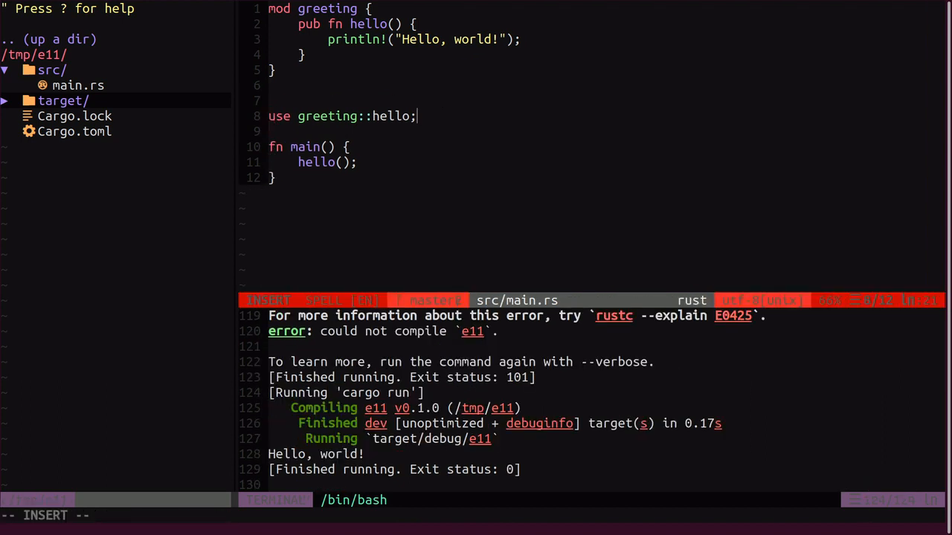
text(as)
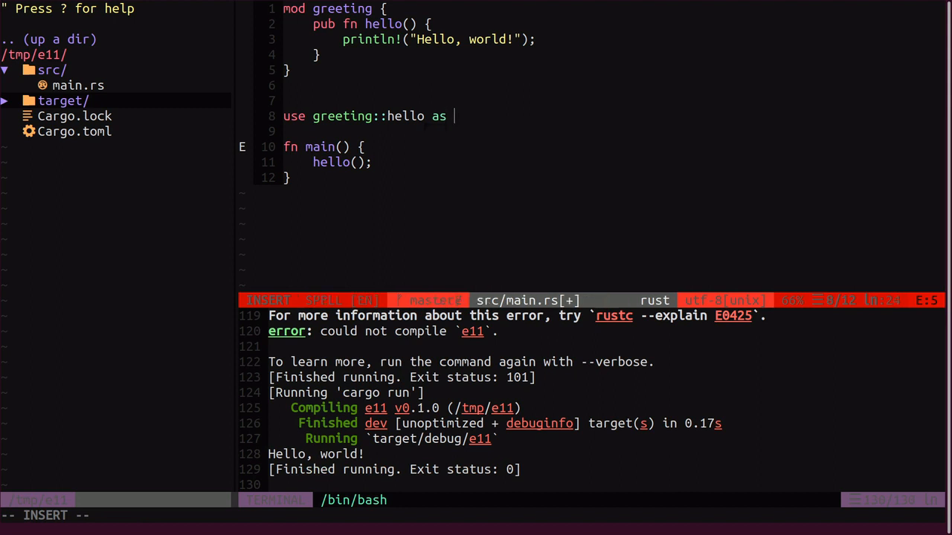
Step: Change the import to 'use greeting::hello as hi;' and call hi() in main
text(hi;)
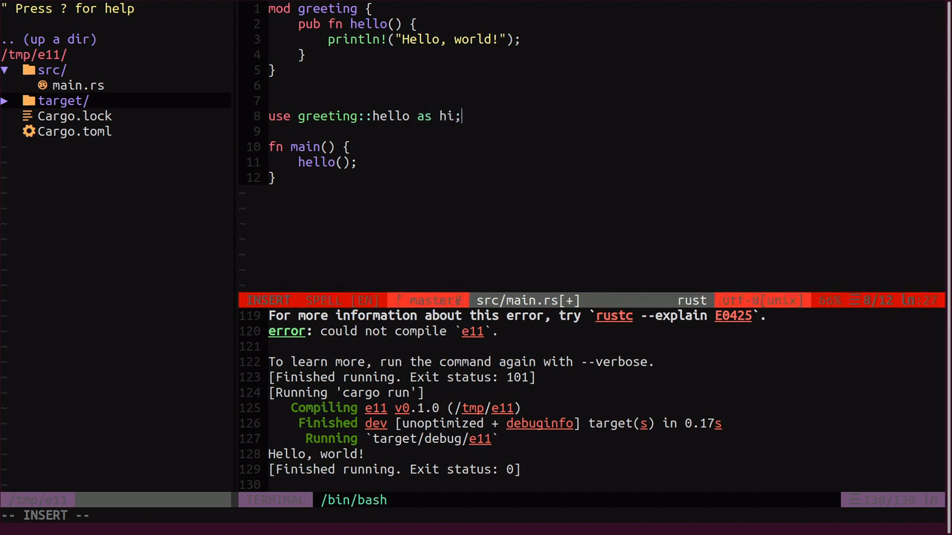
key(Escape)
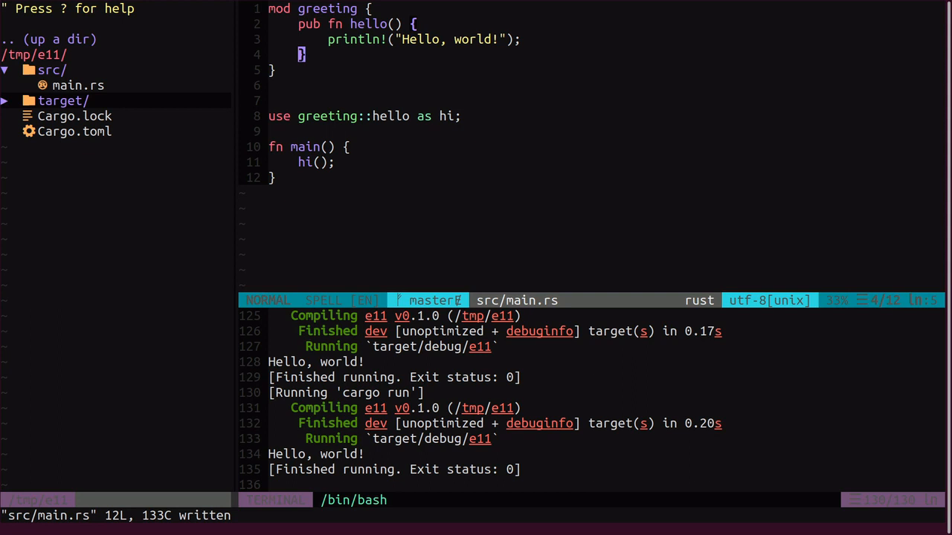
Step: Duplicate hello as pub hello_alt() printing "What's up?"
key(y)
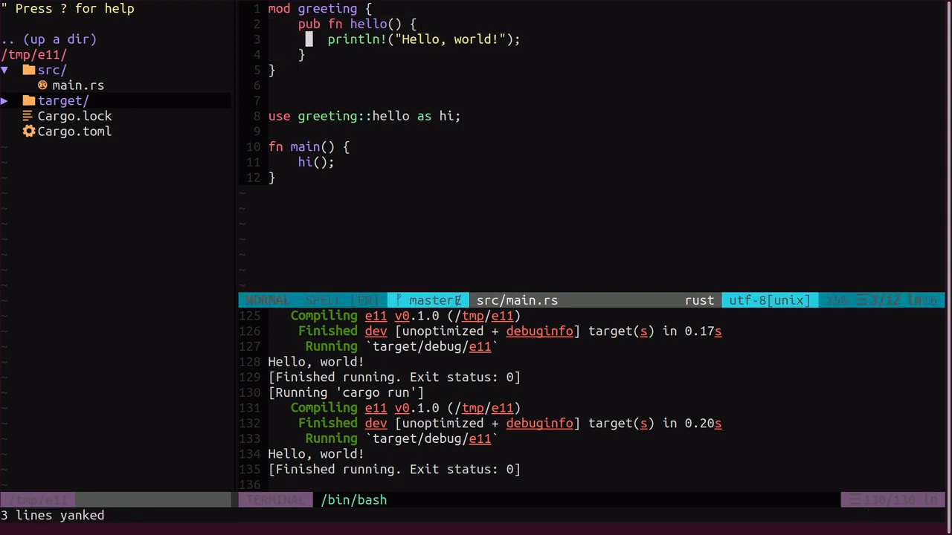
key(p)
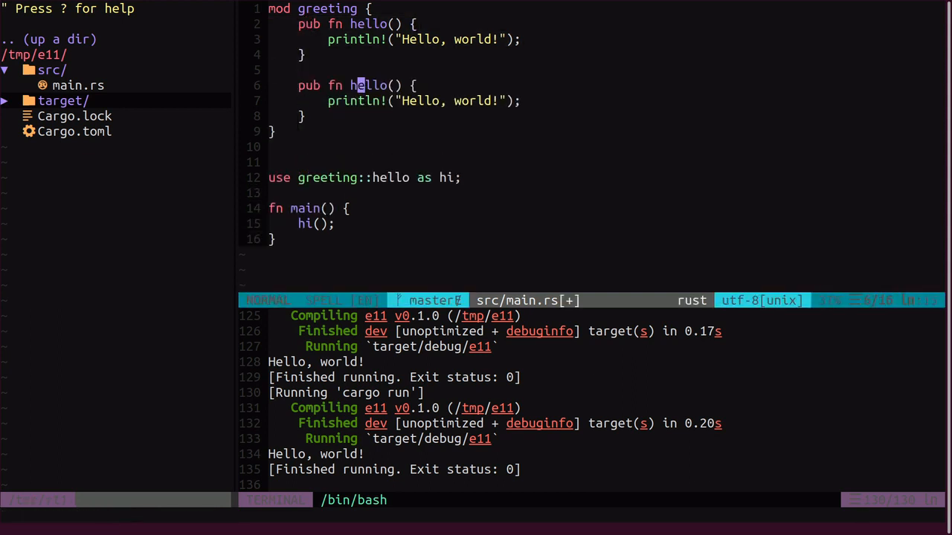
text(_alt)
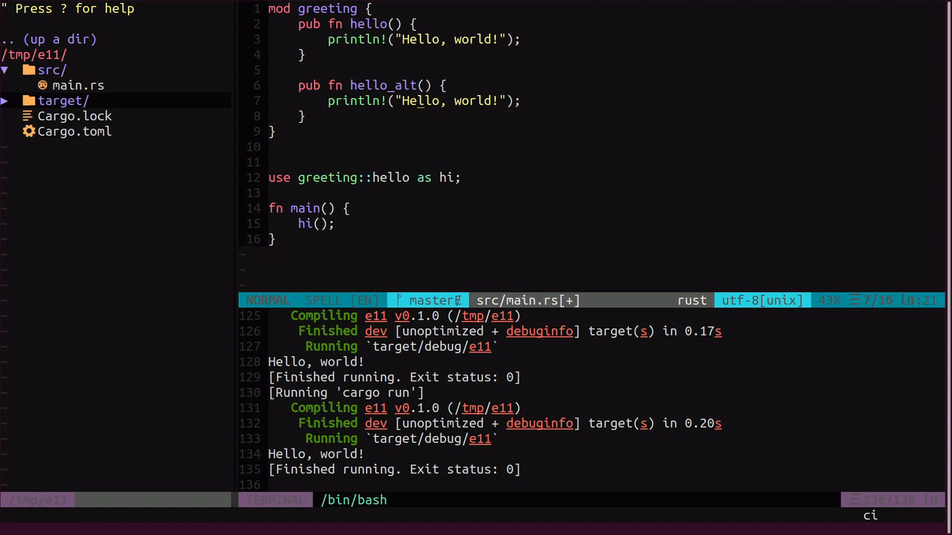
text(What')
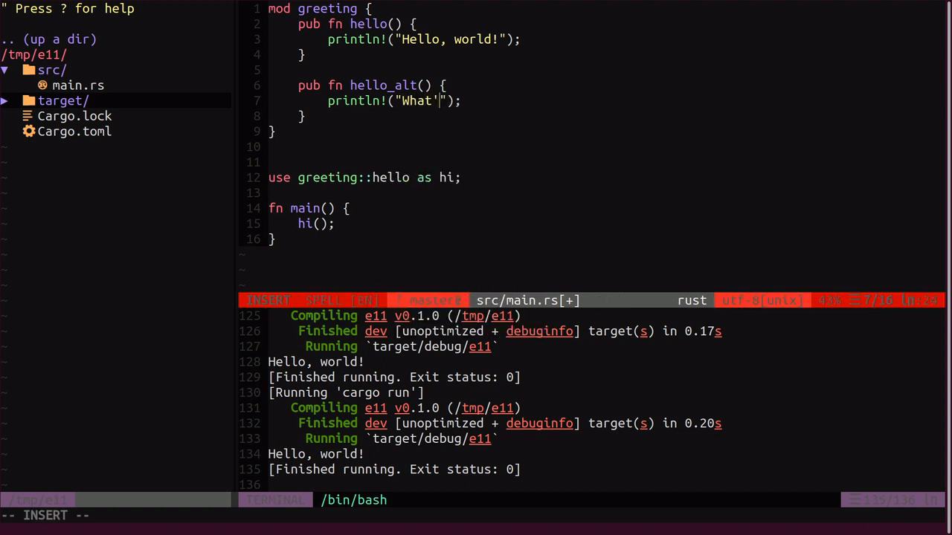
text(s up)
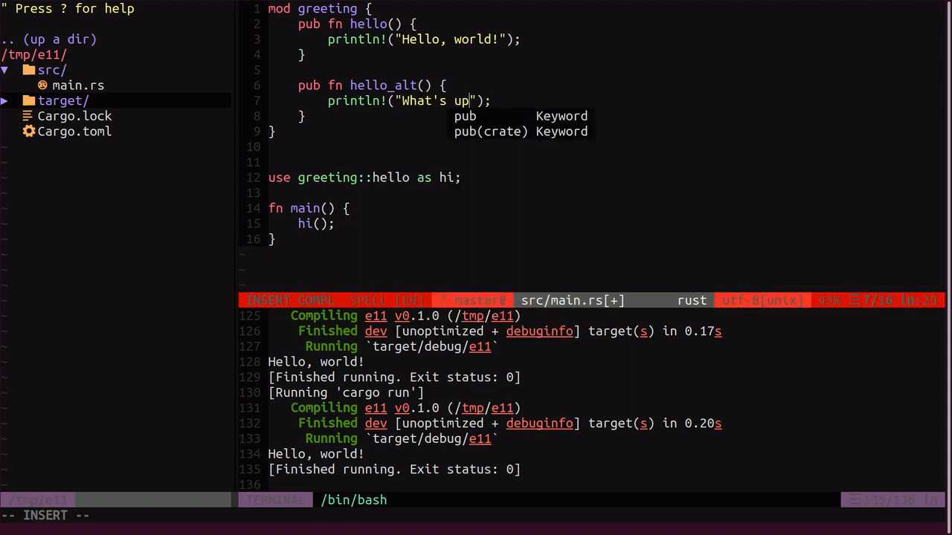
key(Escape)
text({)
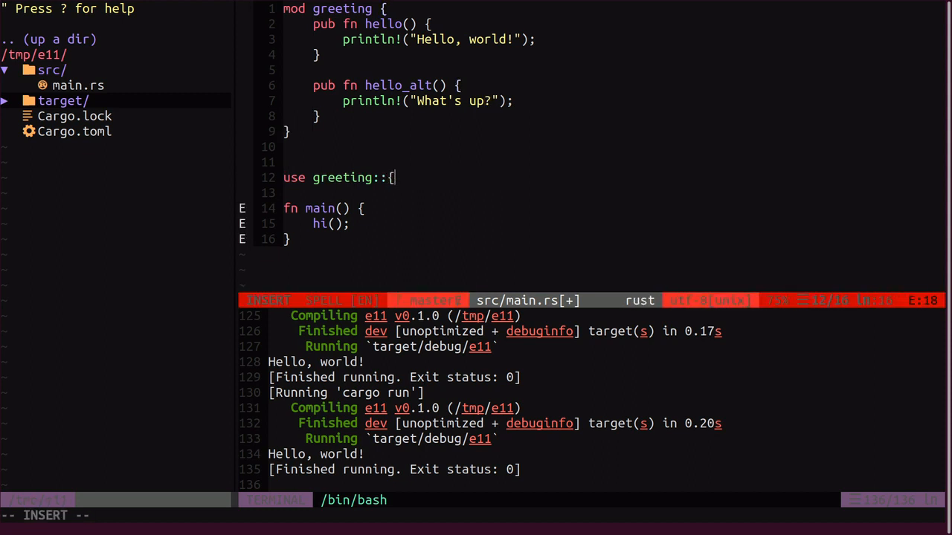
Step: Import greeting::{hello, hello_alt} and call hello() and hello_alt() in main
text(hello,)
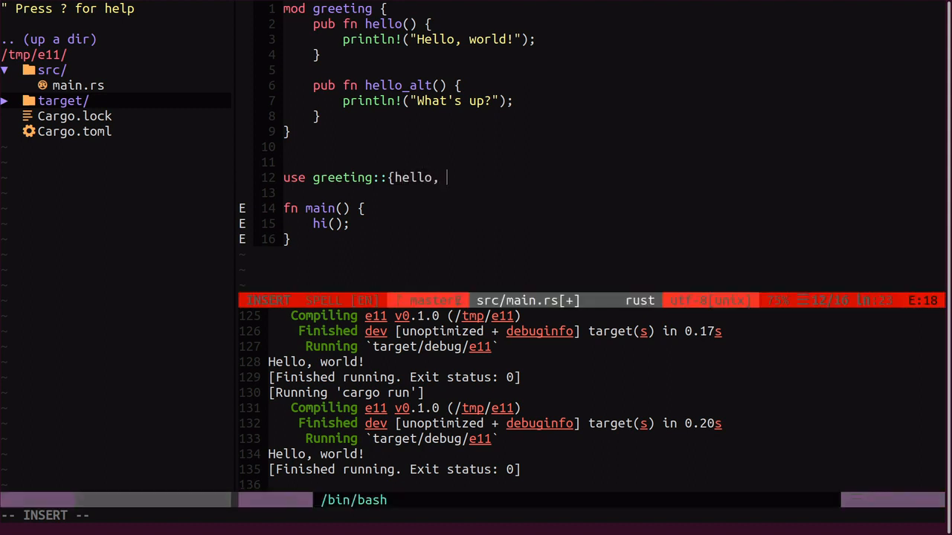
text(hello_alt};)
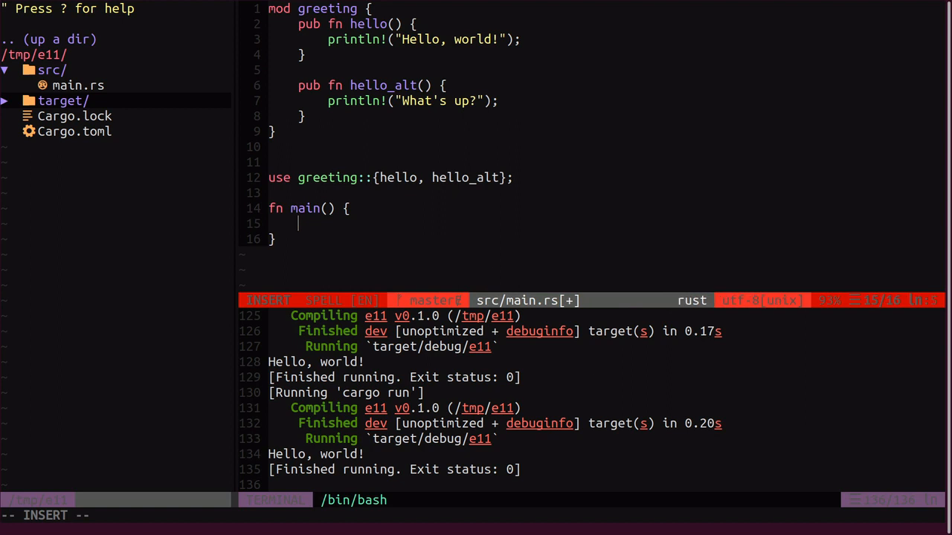
text(hello();)
text(hello_alt();)
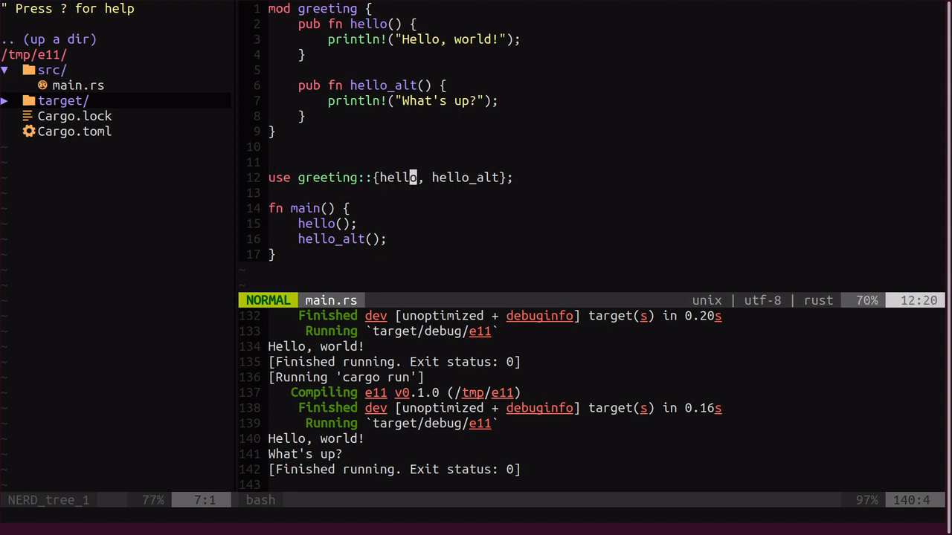
Step: Change the import to {hello as hi, hello_alt} and call hi() in main
text(as)
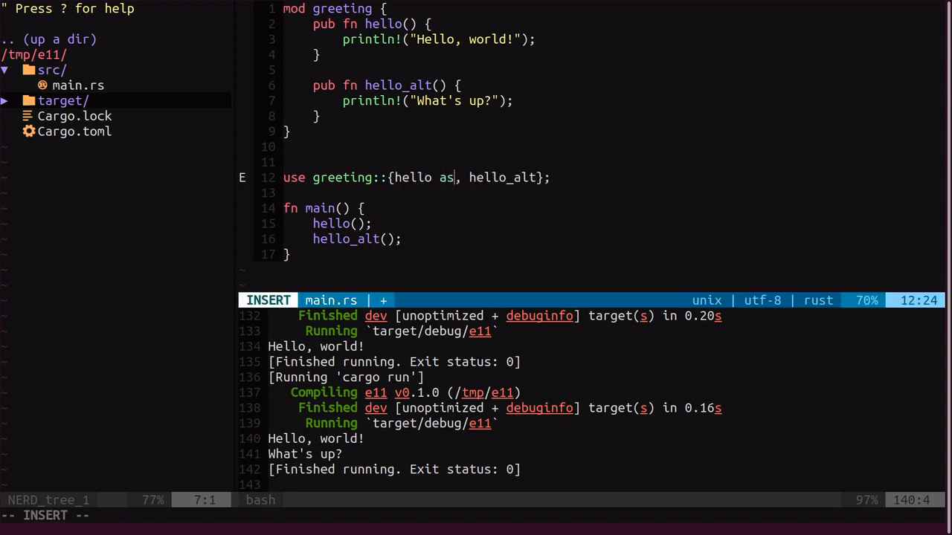
key(Escape)
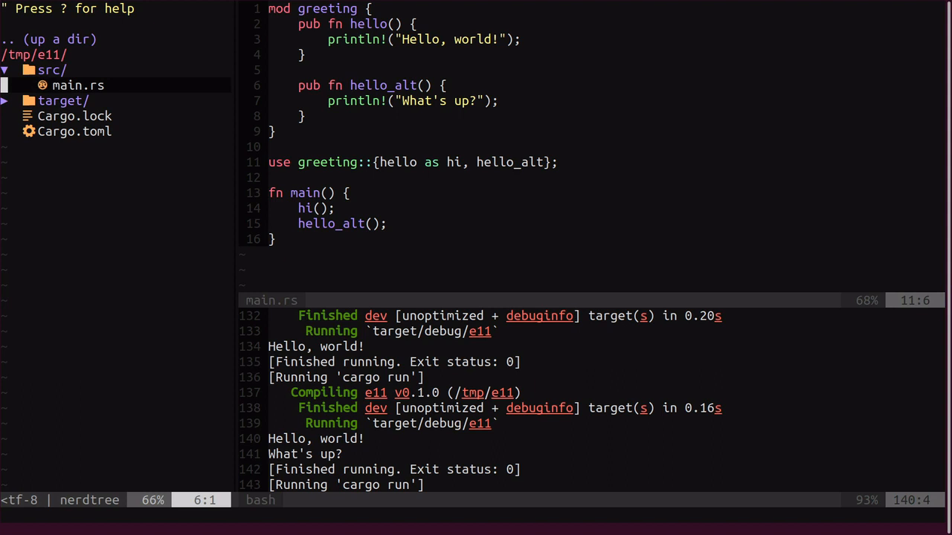
Step: Add src/greeting.rs through the NERDTree menu and fill it with the greeting module code
key(a)
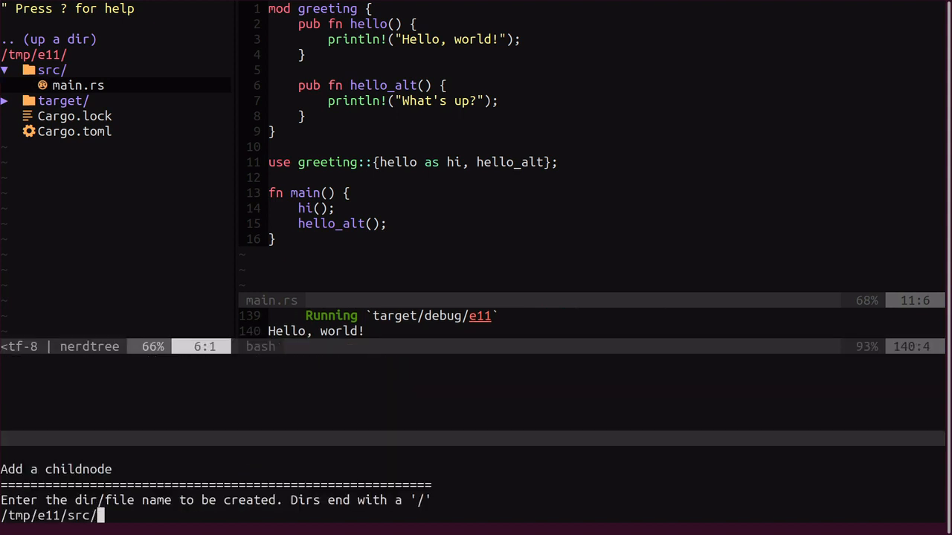
text(greeting.)
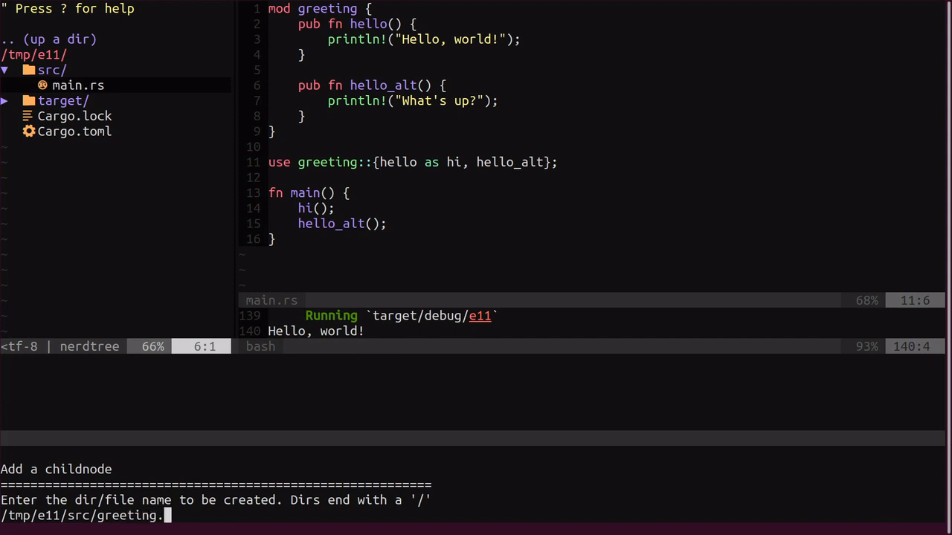
key(Return)
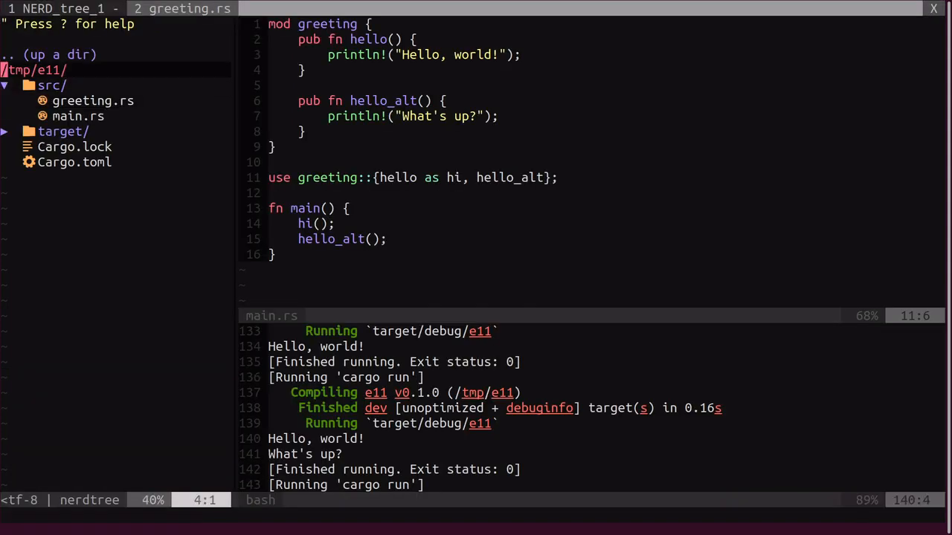
key(V)
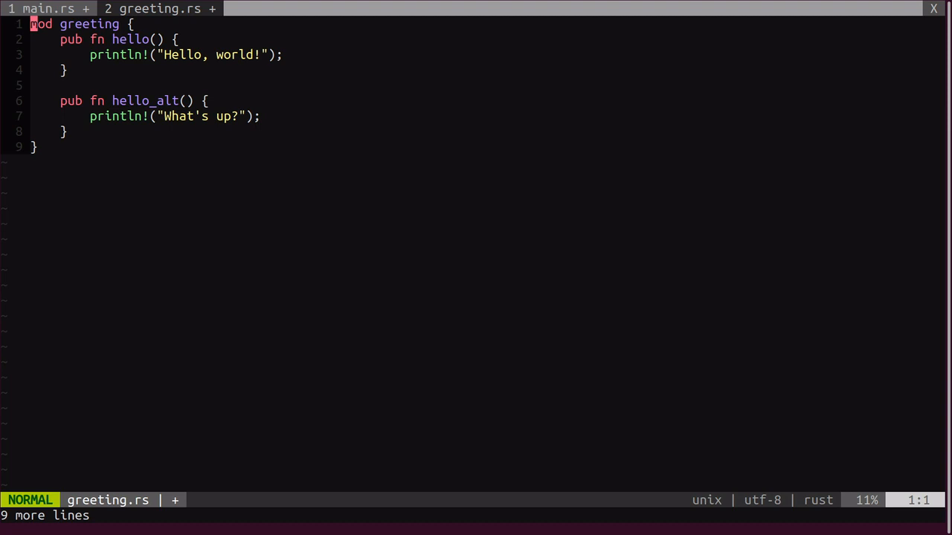
Step: Delete the 'mod greeting {' line from greeting.rs and return to main.rs
key(V)
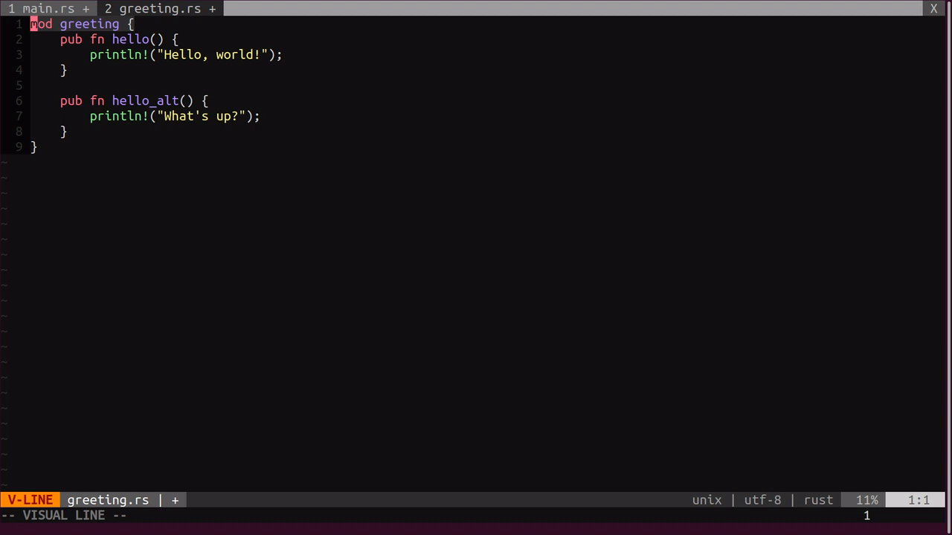
key(d)
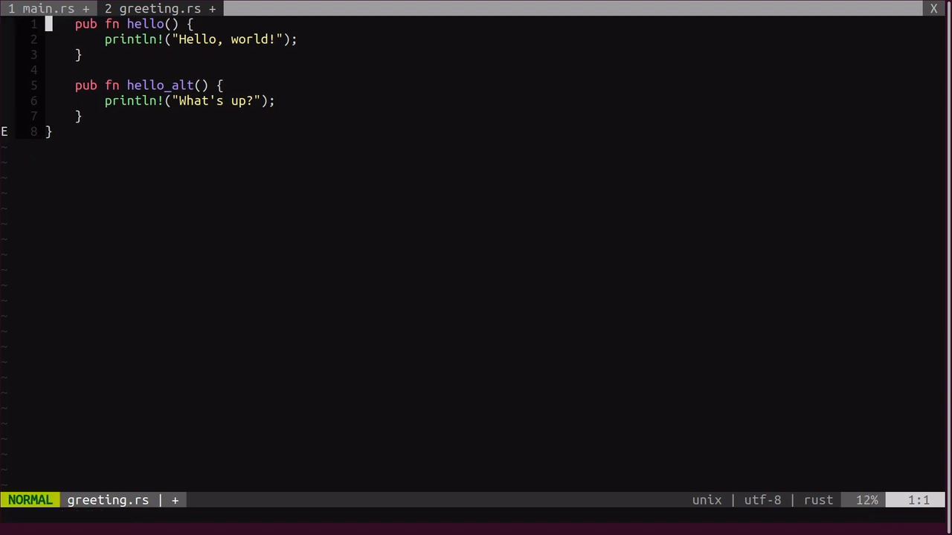
key(V)
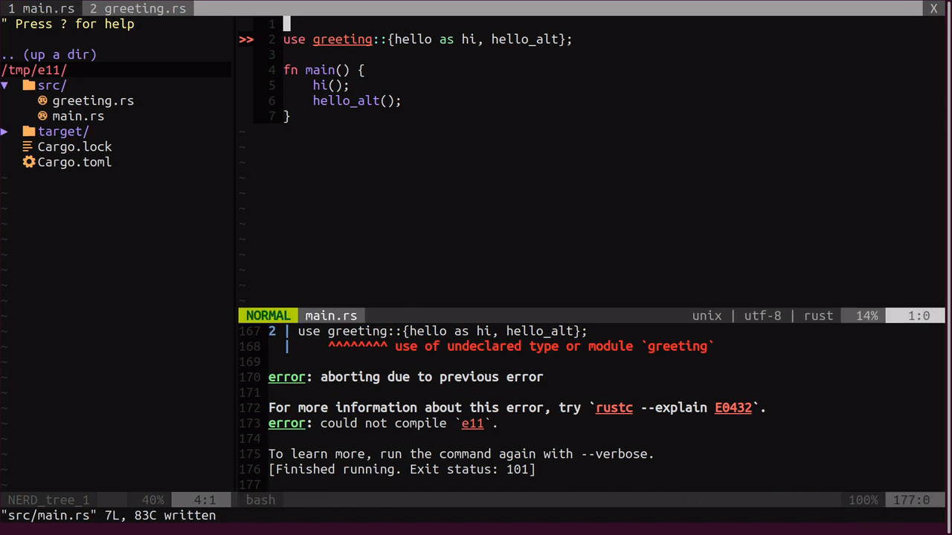
Step: Add a 'mod greeting;' declaration on a new first line of main.rs
key(O)
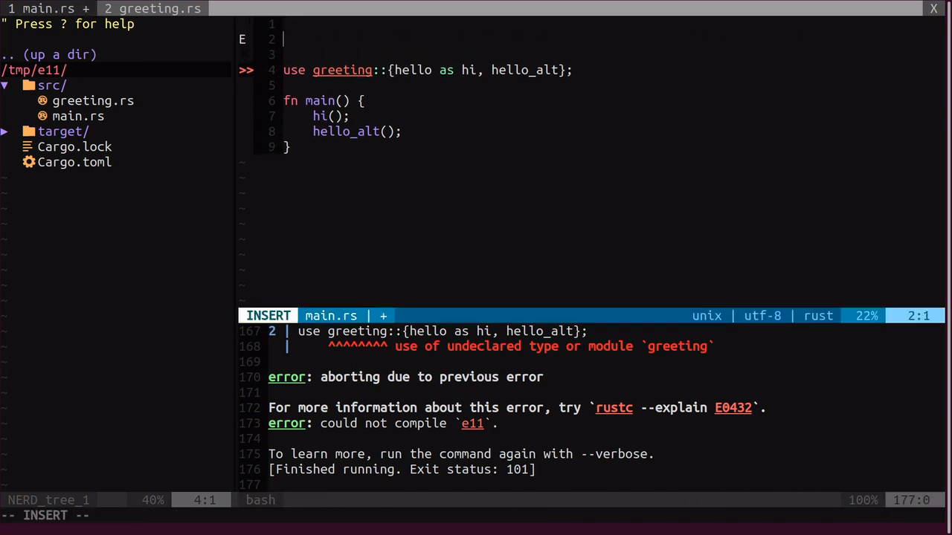
text(mod greeting;)
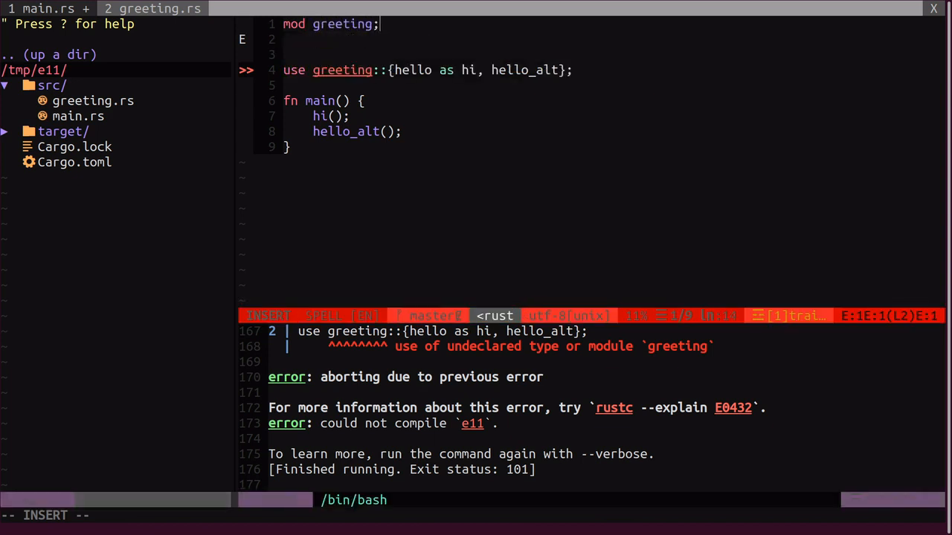
key(Escape)
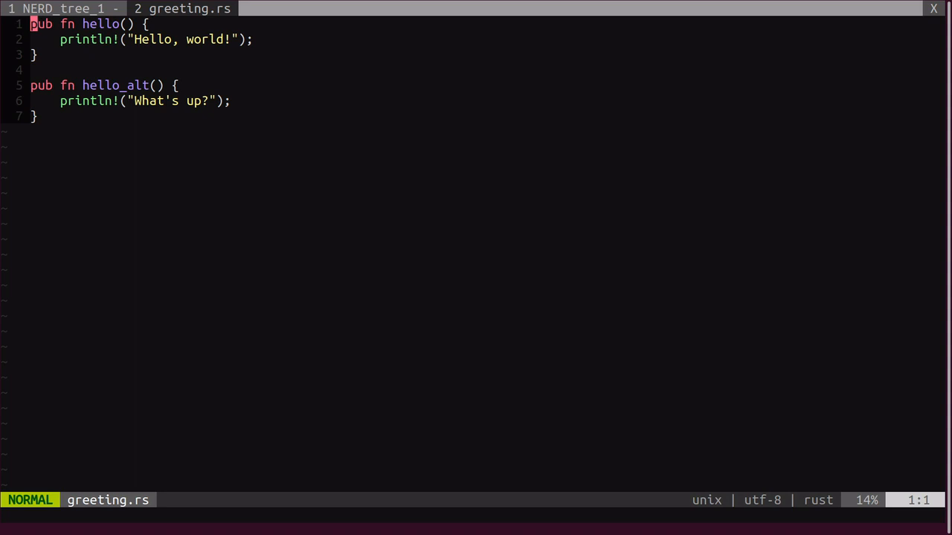
Step: Open a 'mod german {' block below the existing functions in greeting.rs
key(G)
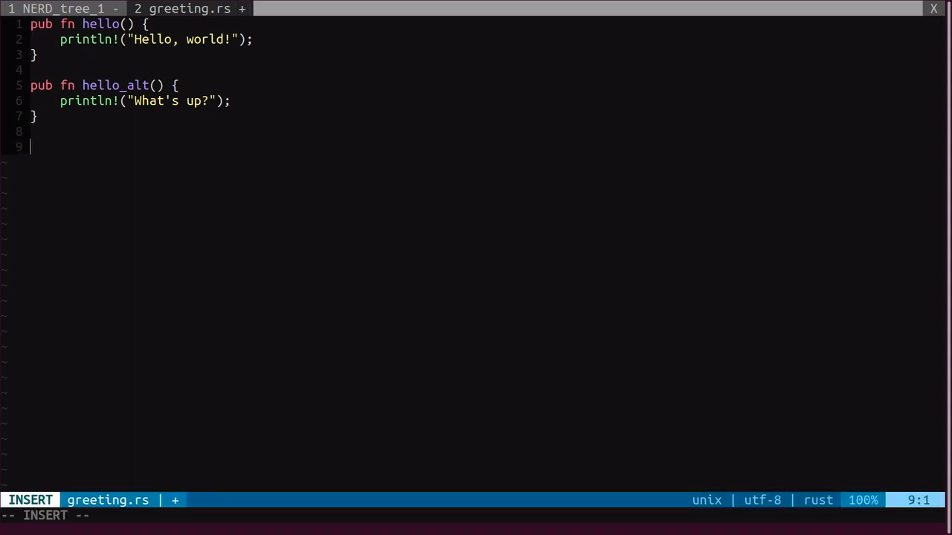
text(mod)
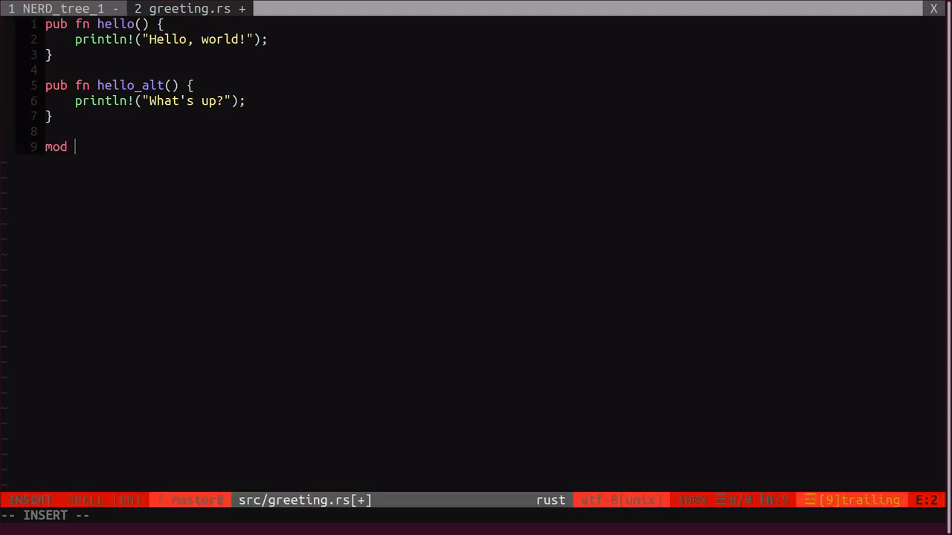
text(german+)
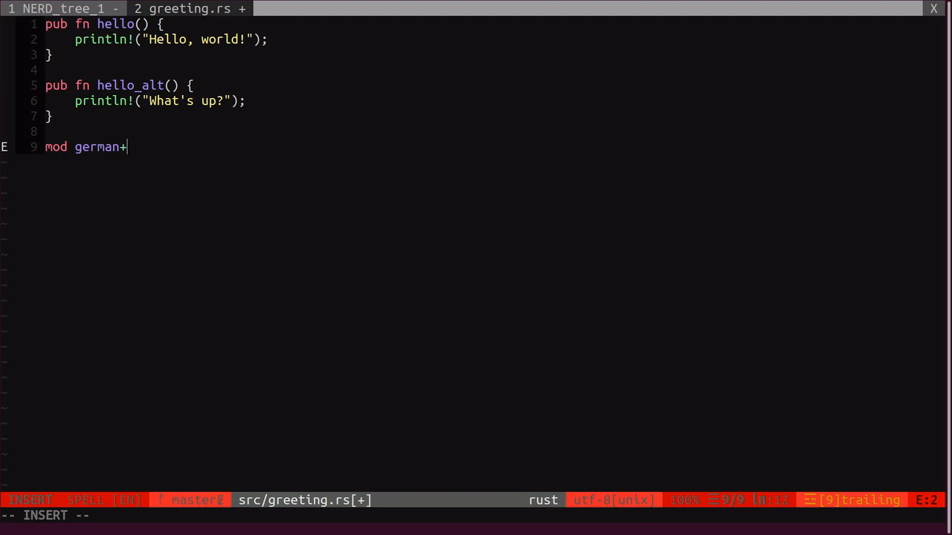
key(BackSpace)
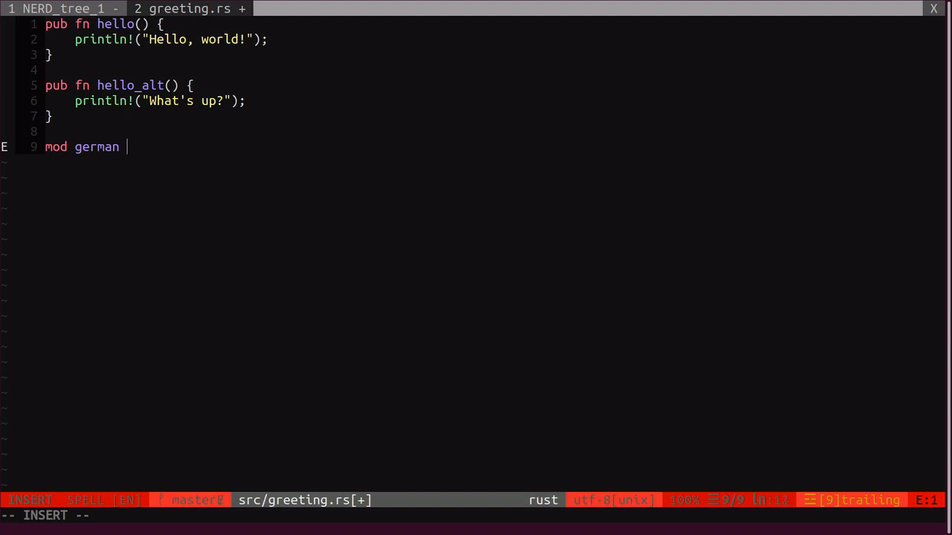
text({)
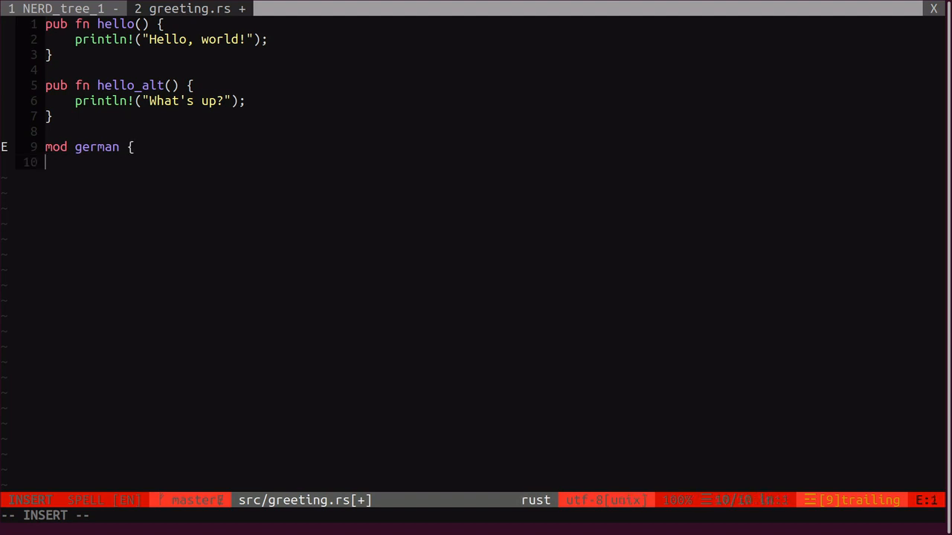
key(Escape)
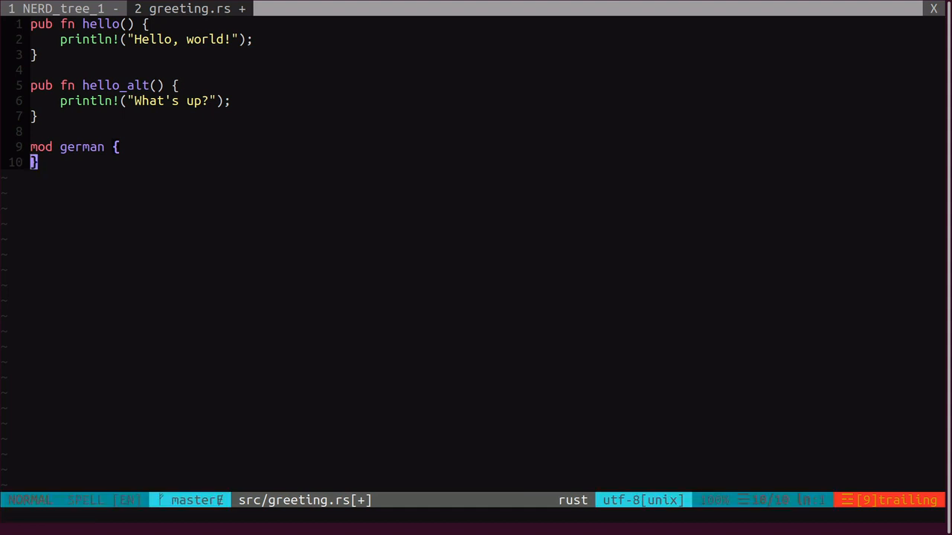
Step: Add a hello() function printing "Hallo!" inside the german module and save greeting.rs
text(fn h)
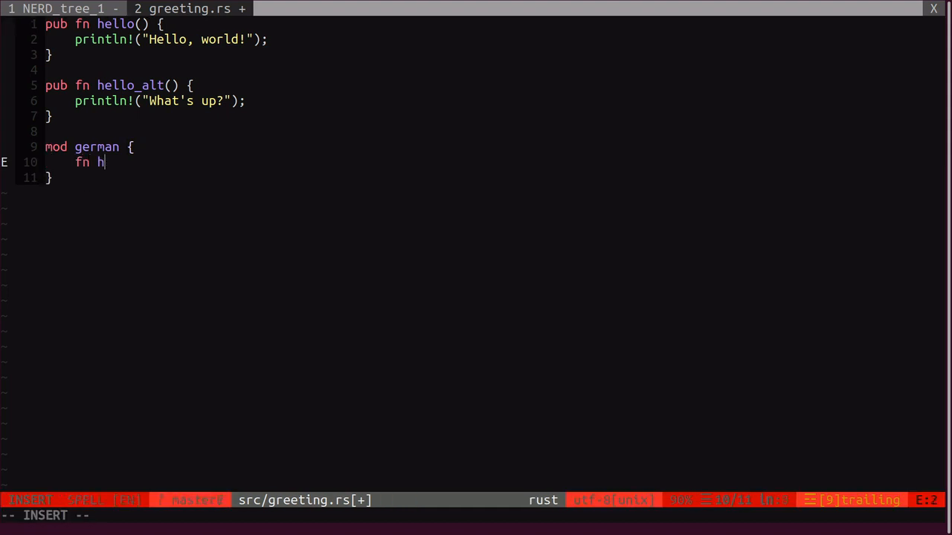
text(allo())
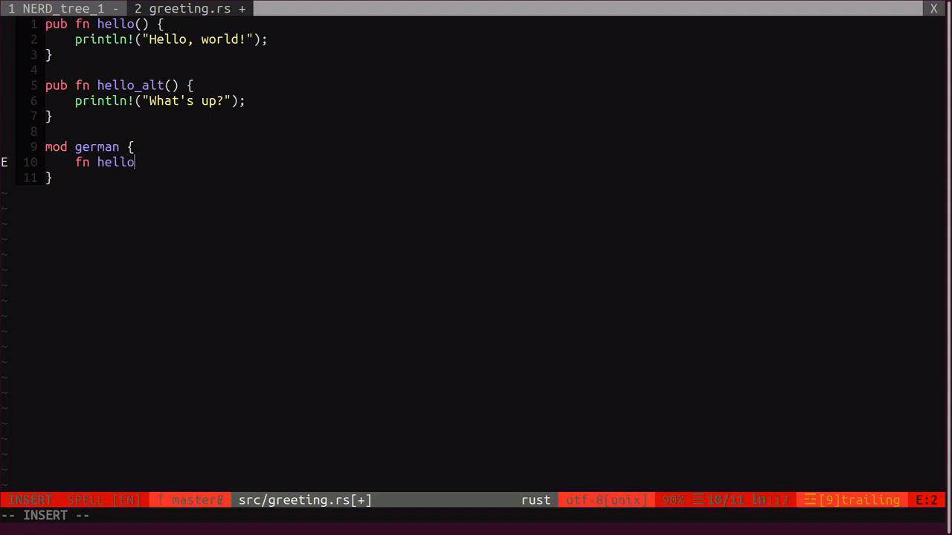
text(() {)
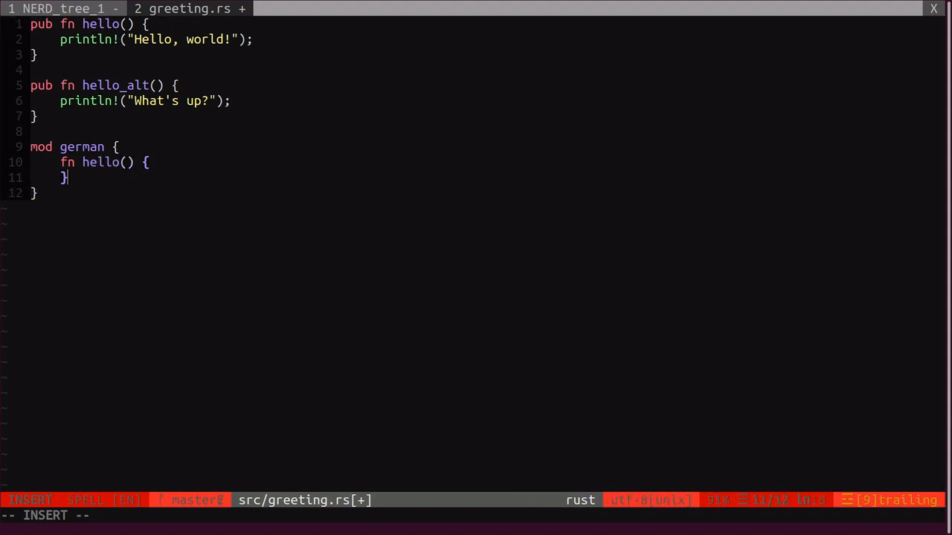
key(Escape)
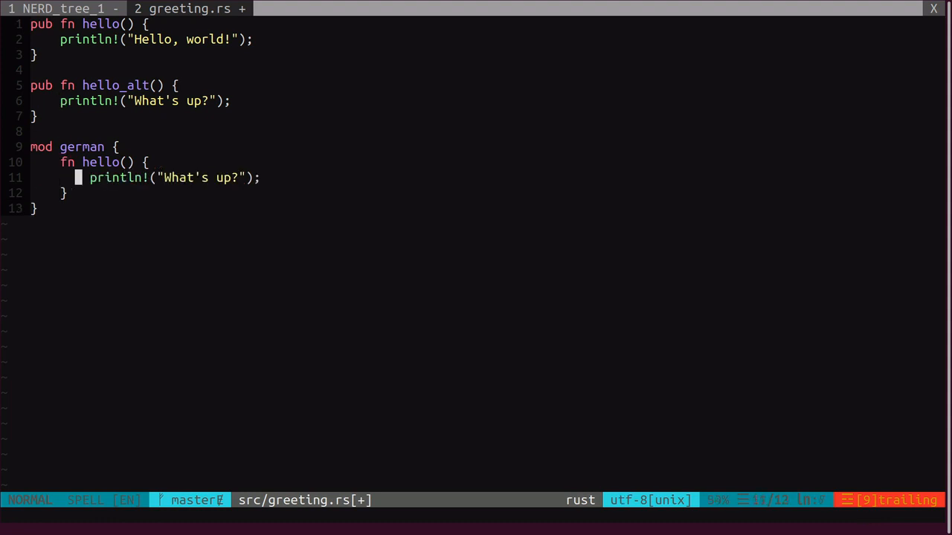
text(Hallo!)
click(476, 516)
text(:w)
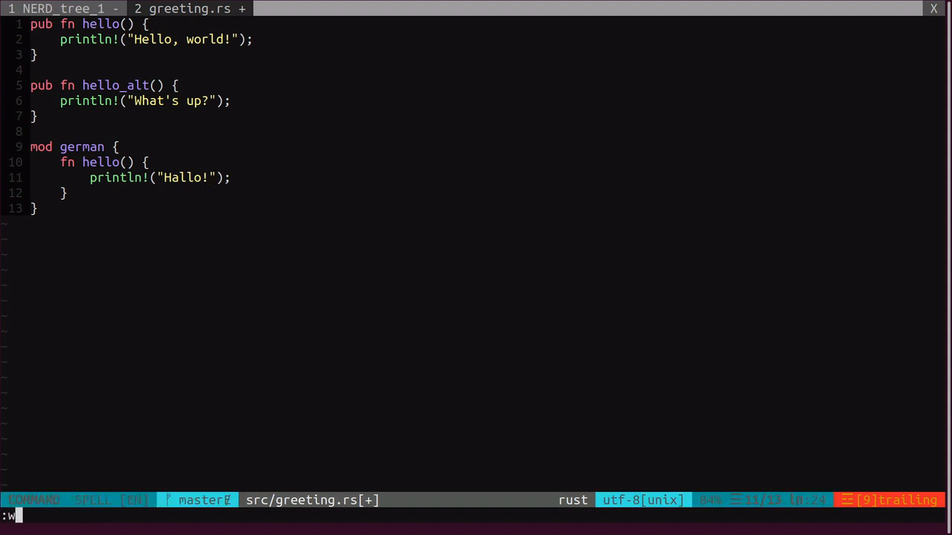
key(Return)
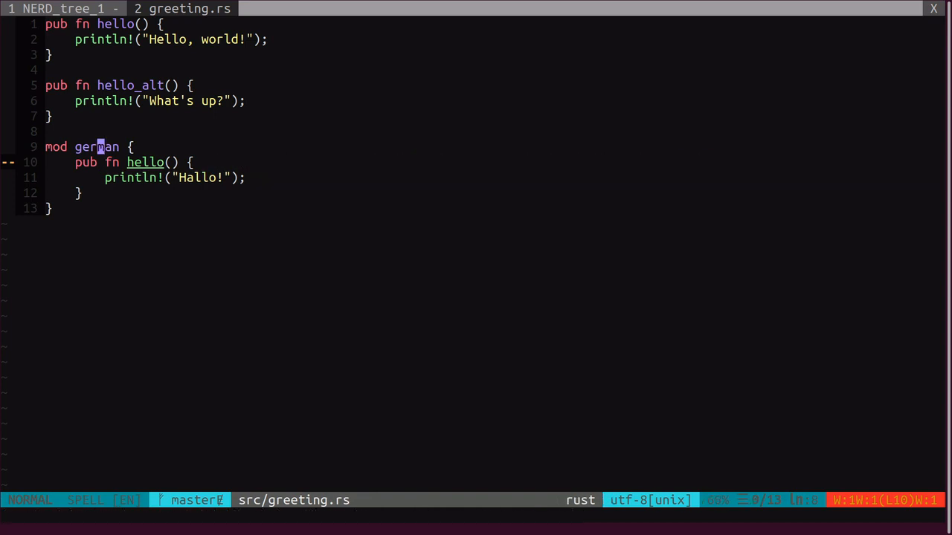
Step: Make german hello public and start adding a new node under src
key(G)
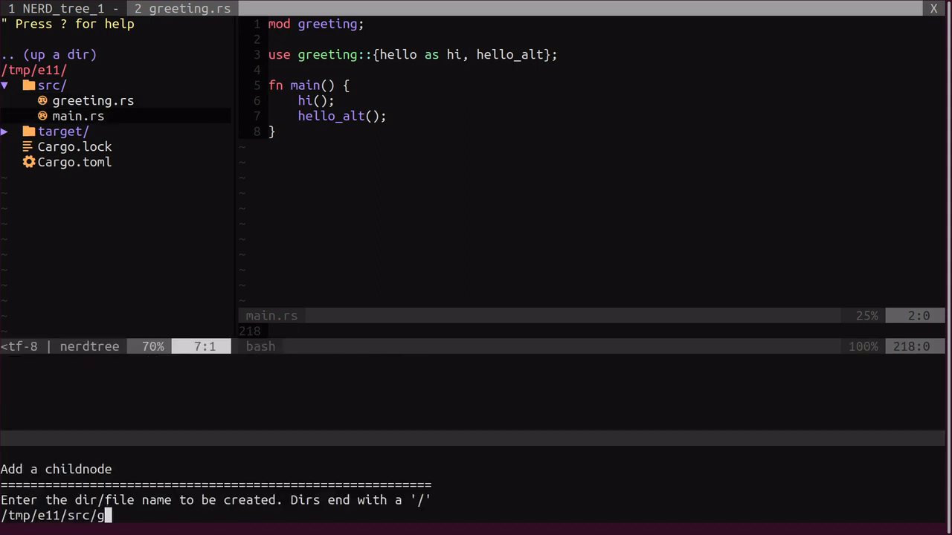
Step: Create the src/greeting/ folder and move greeting.rs into it as mod.rs
text(reeting/)
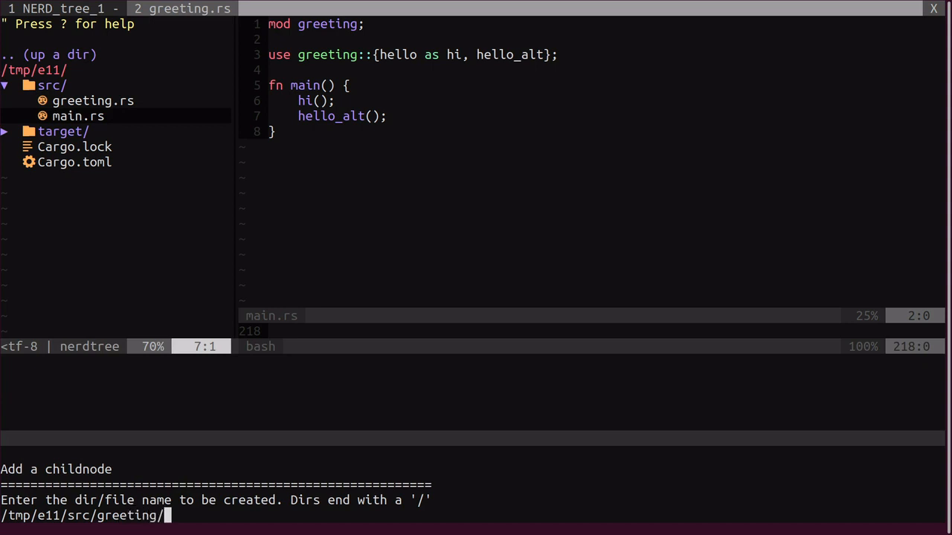
key(Return)
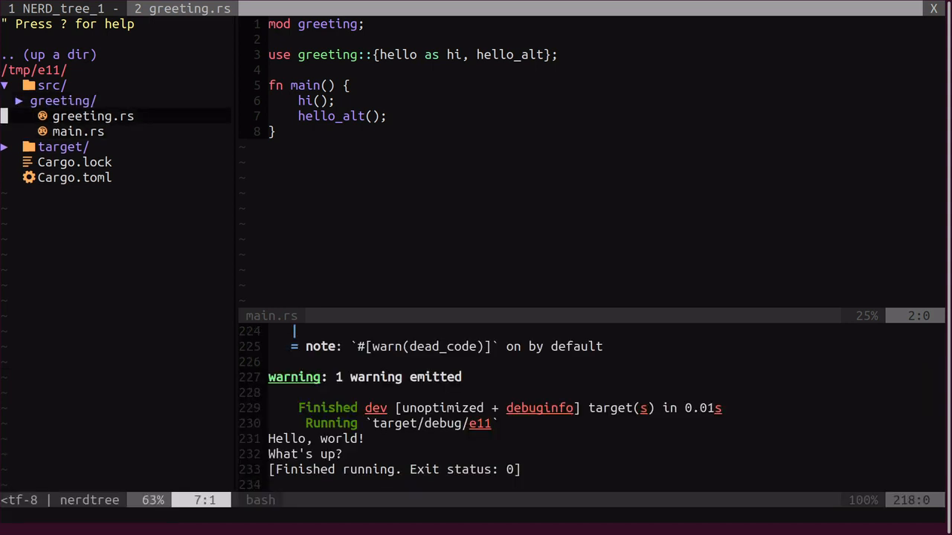
key(m)
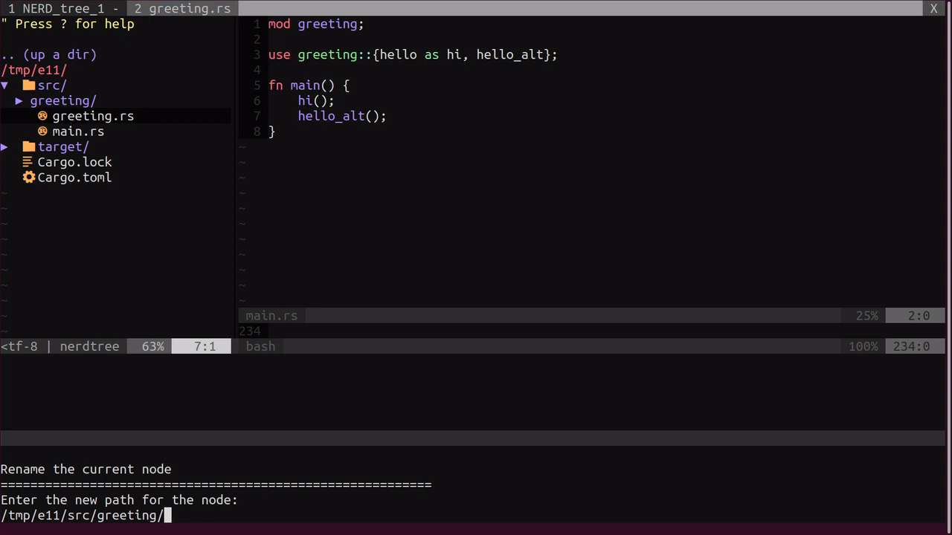
text(mod.rs)
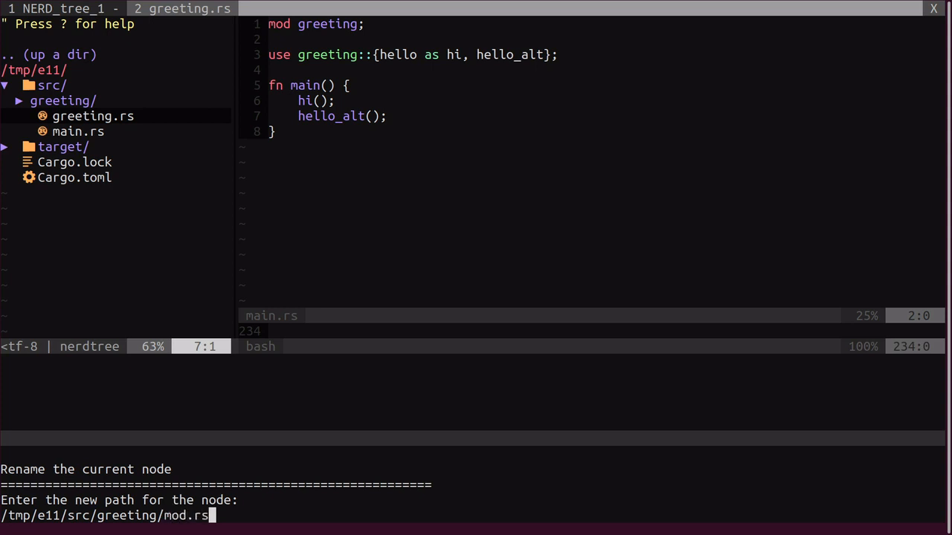
key(Return)
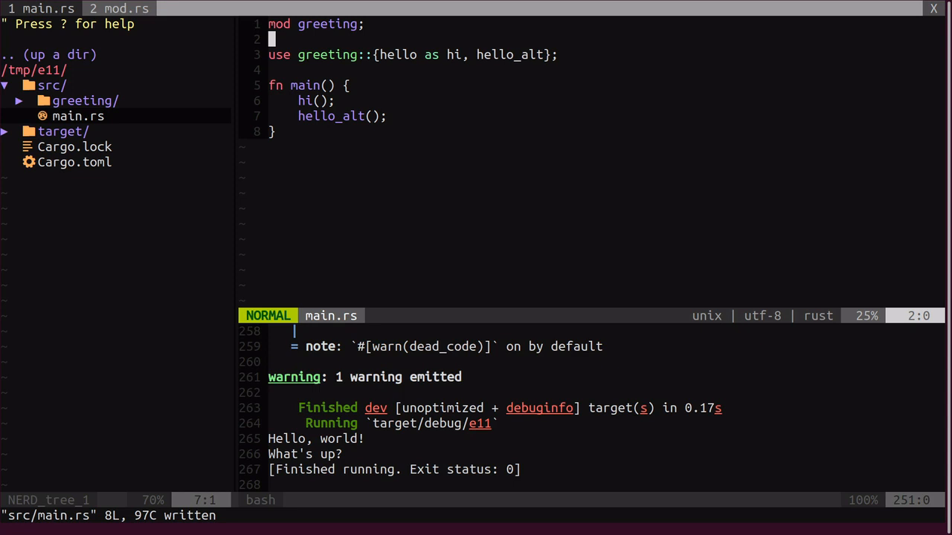
Step: Type a greeting::german::hello() call on a new line in main
click(85, 101)
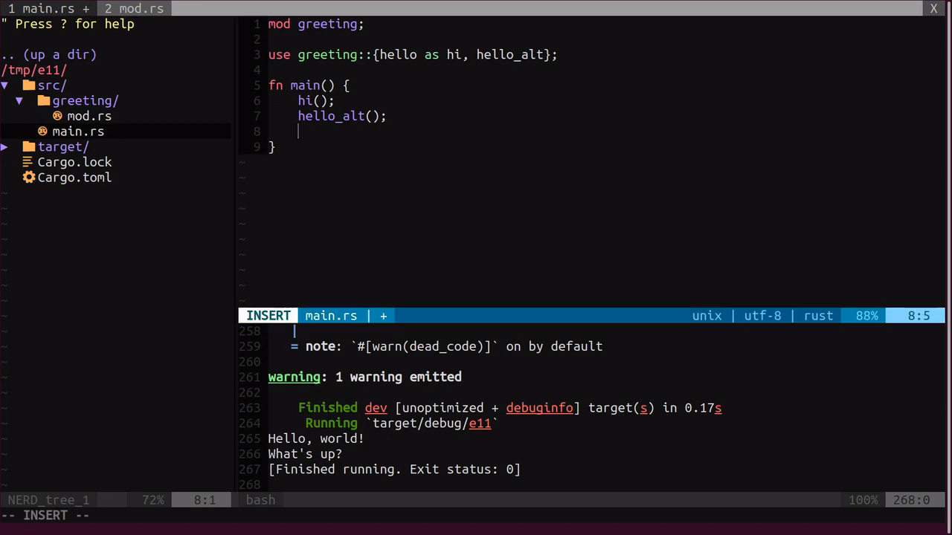
text(greeting::)
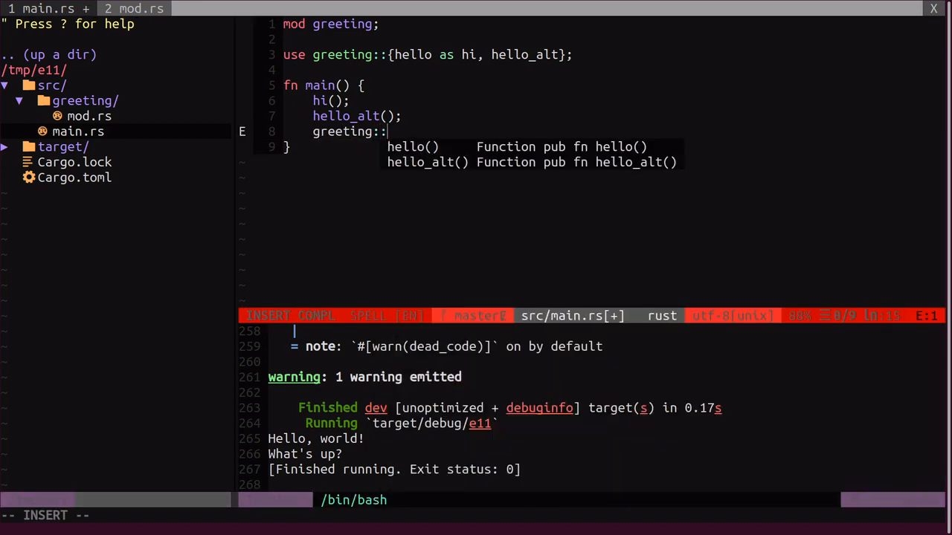
text(german::)
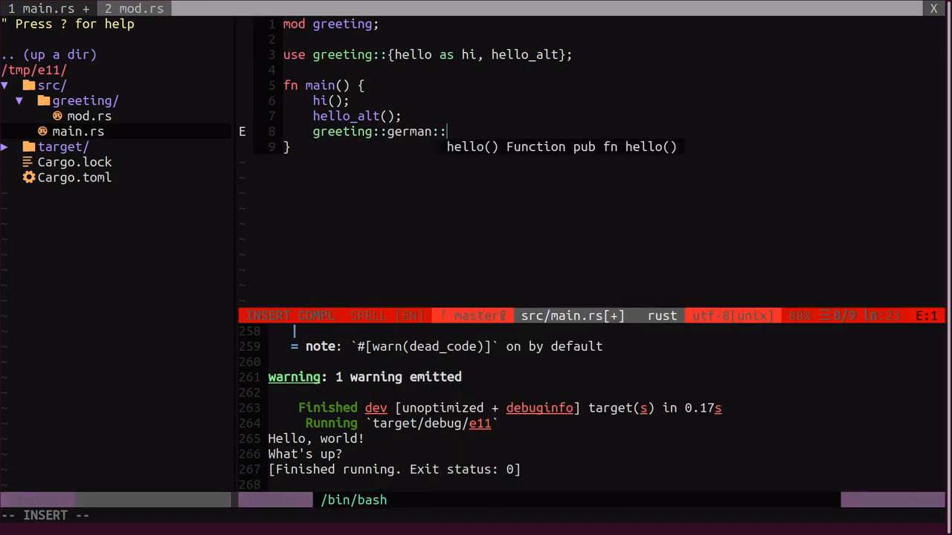
text(hell)
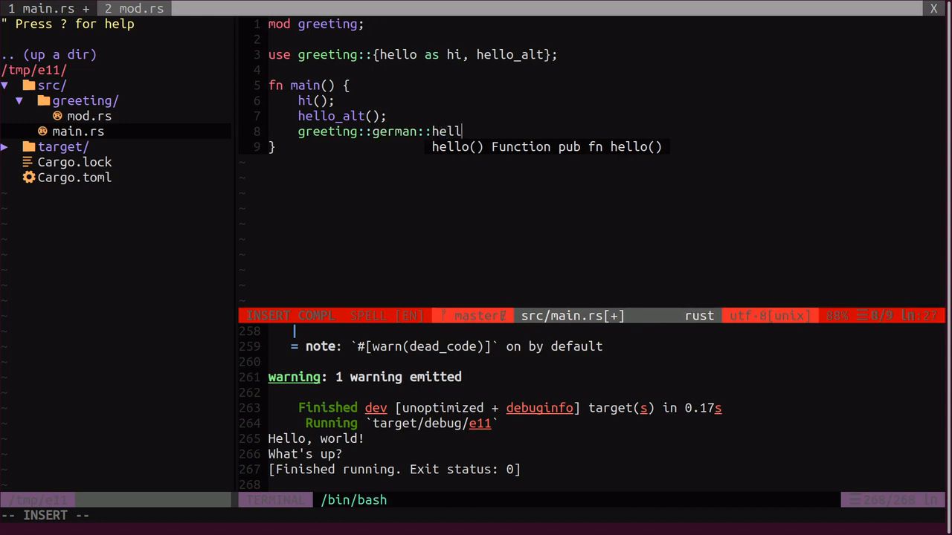
key(Escape)
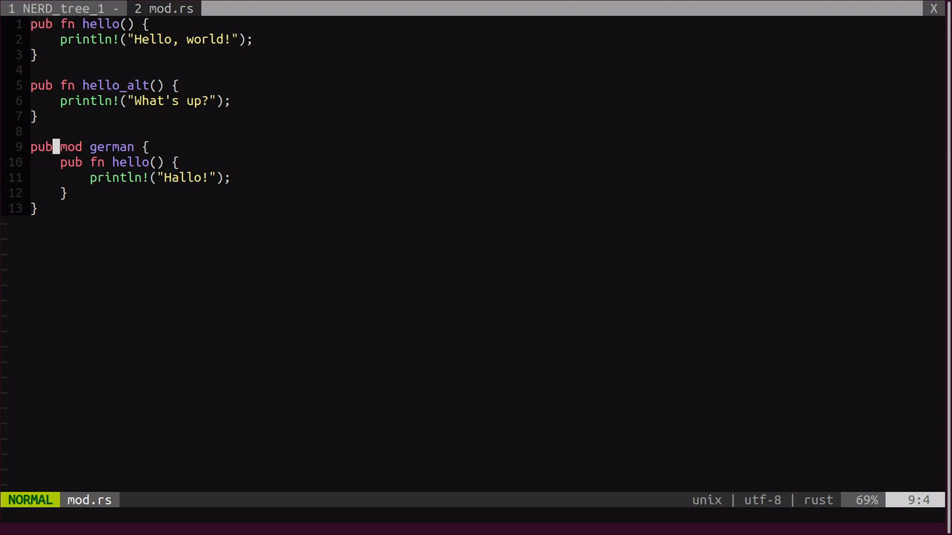
Step: Add a new german.rs file under src/greeting through the project file tree
key(g)
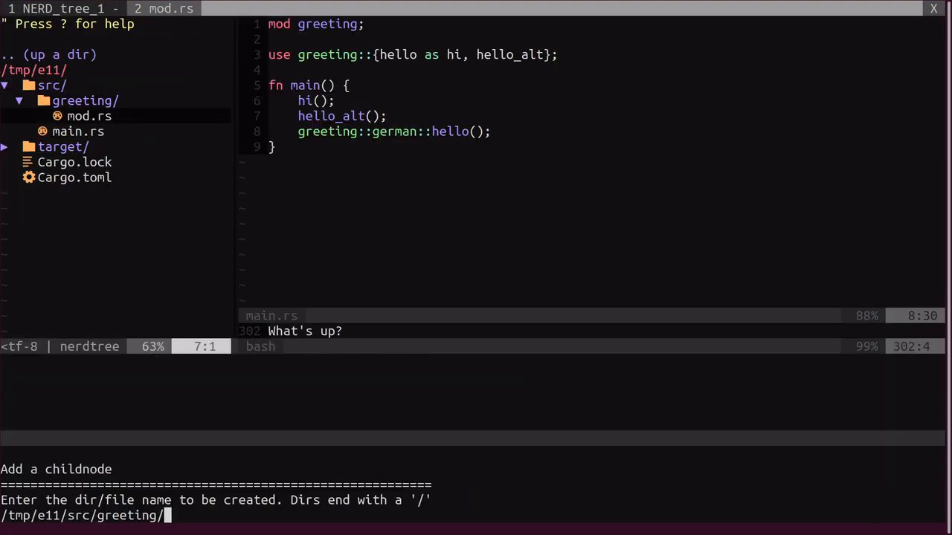
text(german.t)
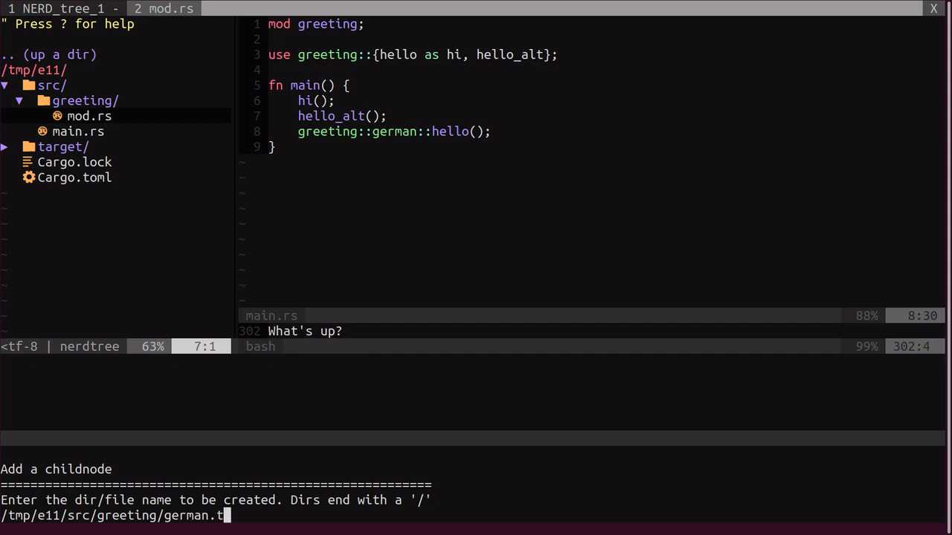
key(Return)
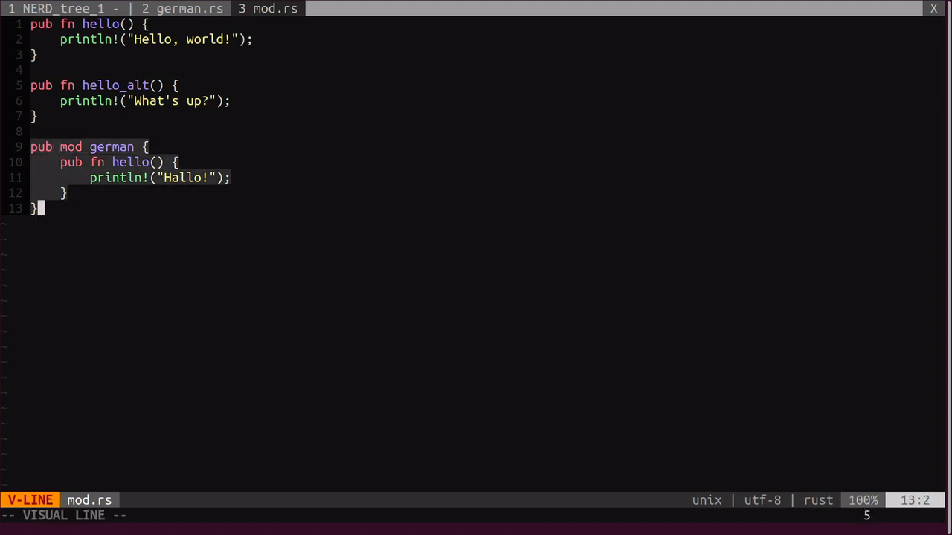
Step: Move the german hello block into german.rs and declare 'pub mod german;' in mod.rs
key(y)
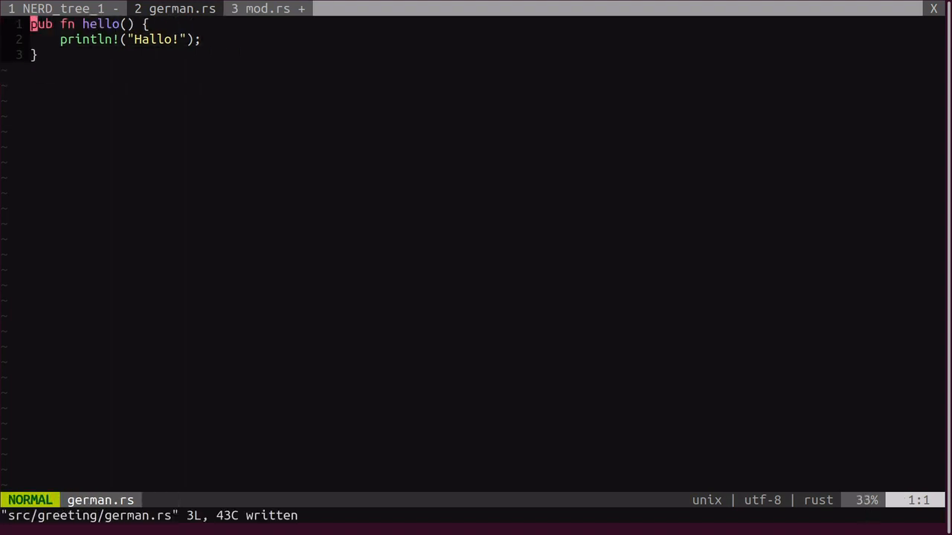
click(268, 8)
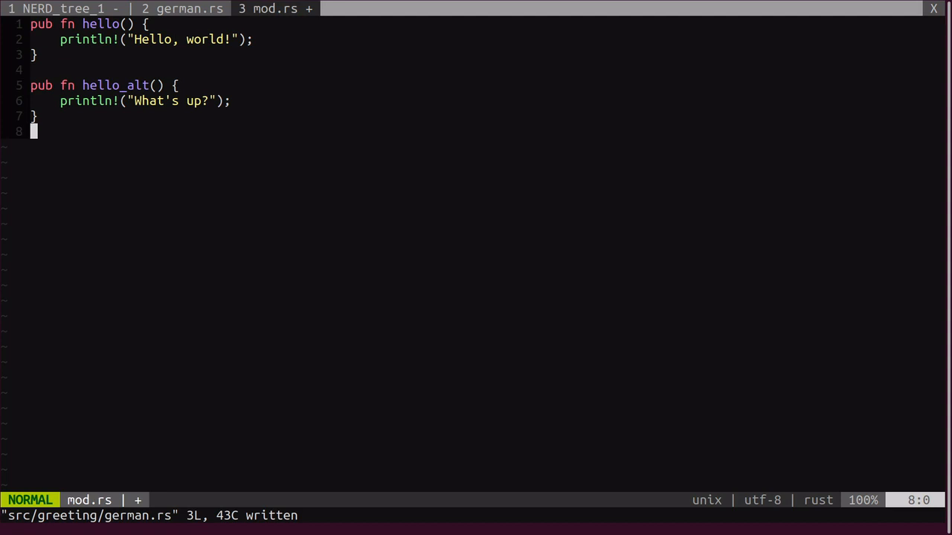
text(mod germ)
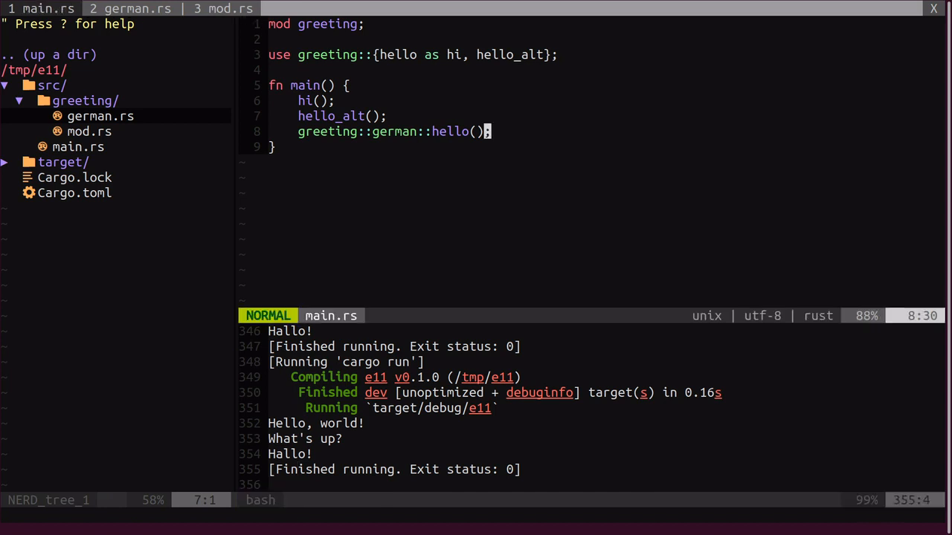
click(220, 8)
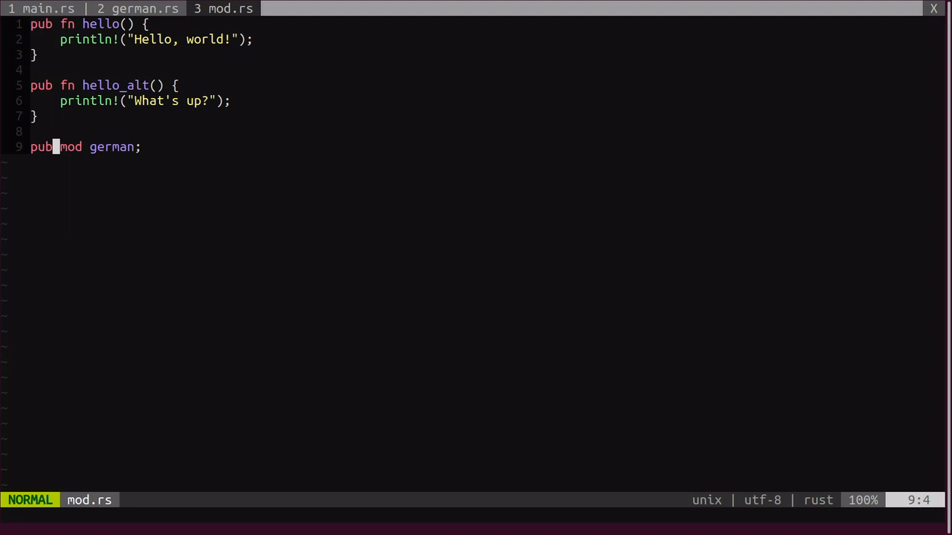
Step: Add 'pub use german::hello as german_hello;' on a new line in mod.rs
key(o)
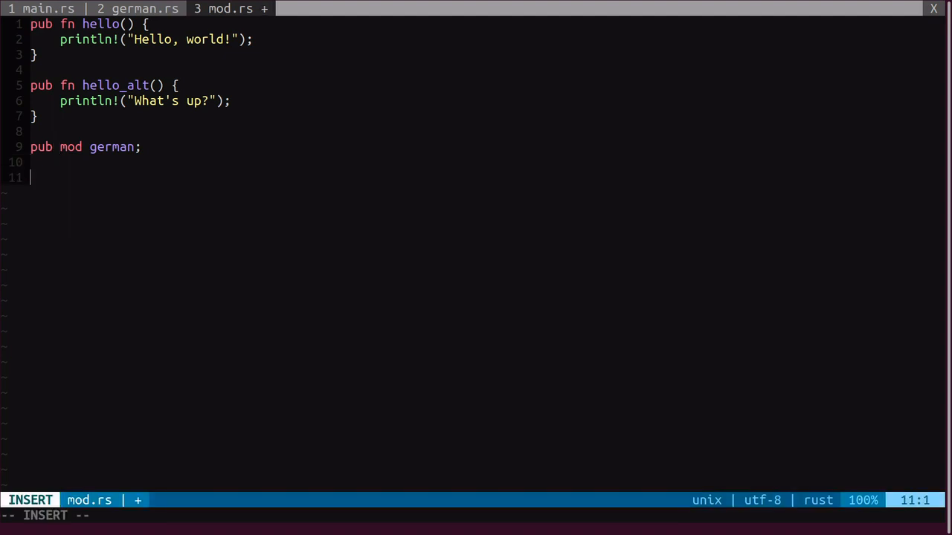
key(Escape)
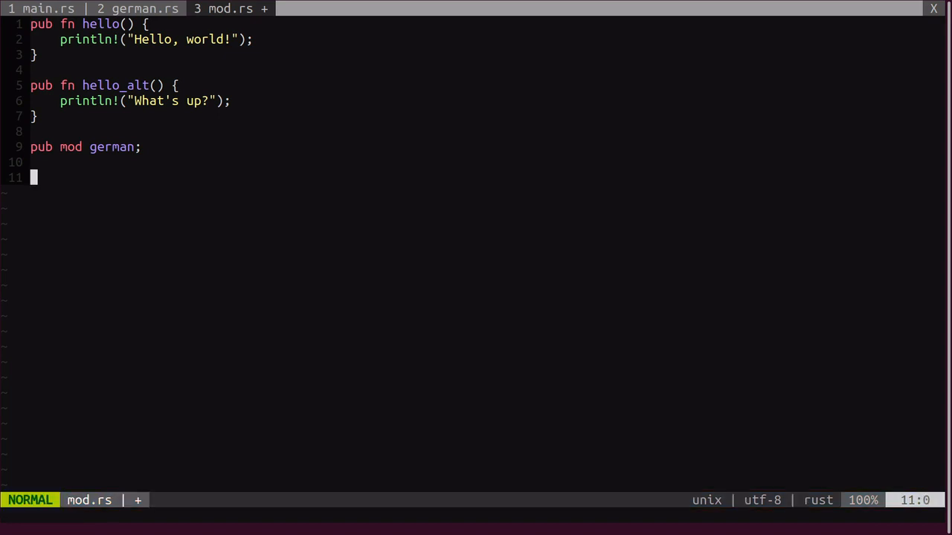
key(i)
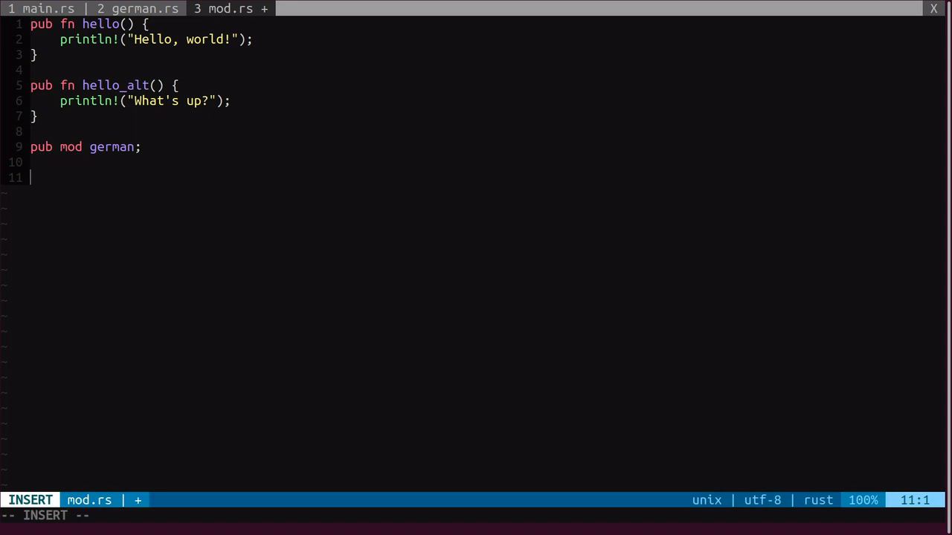
text(pub)
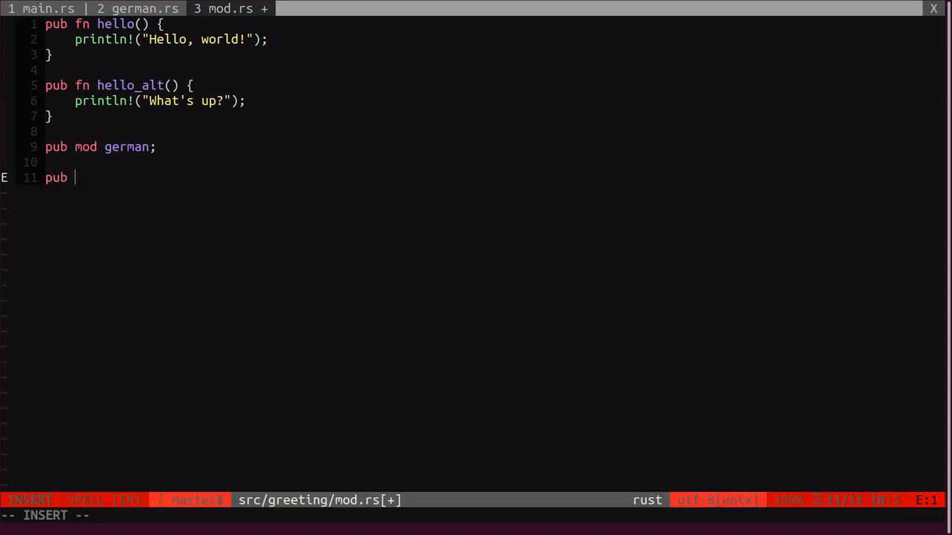
text(use g)
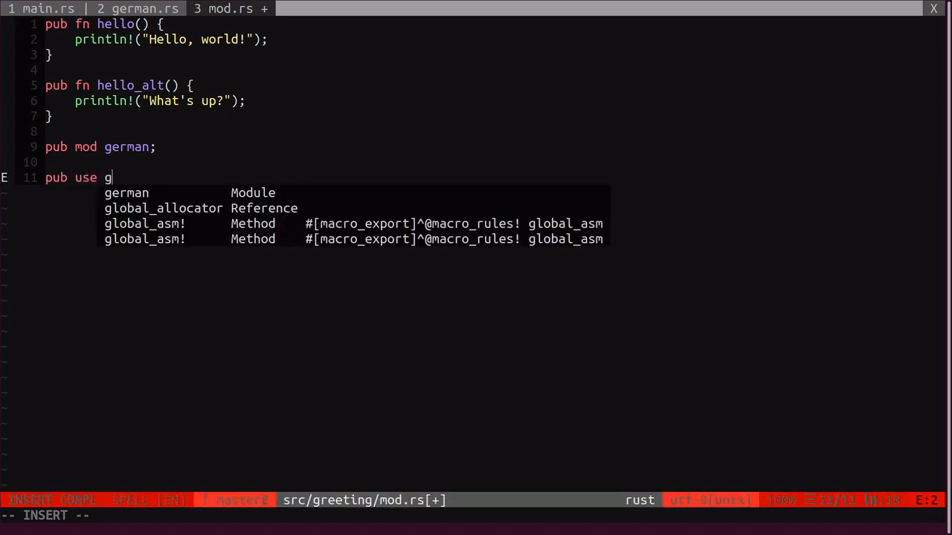
text(erman)
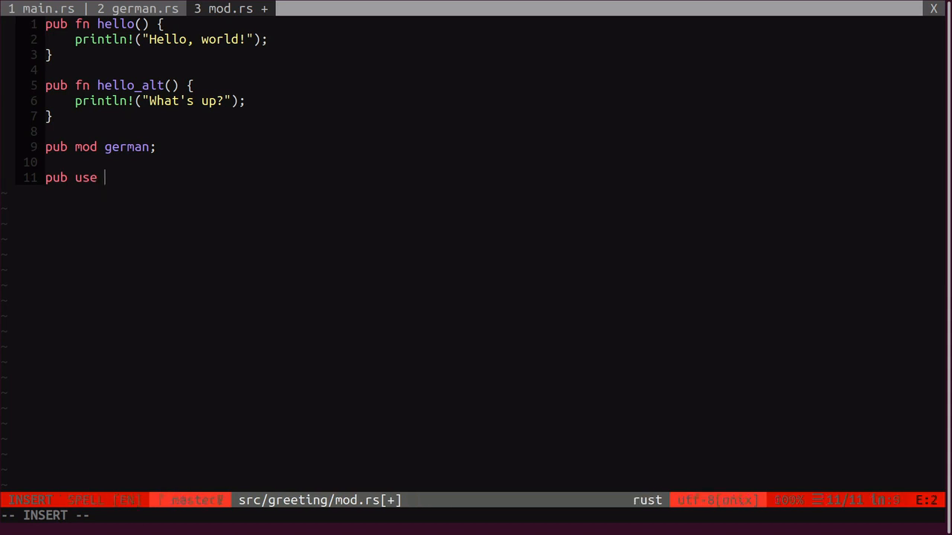
text(german)
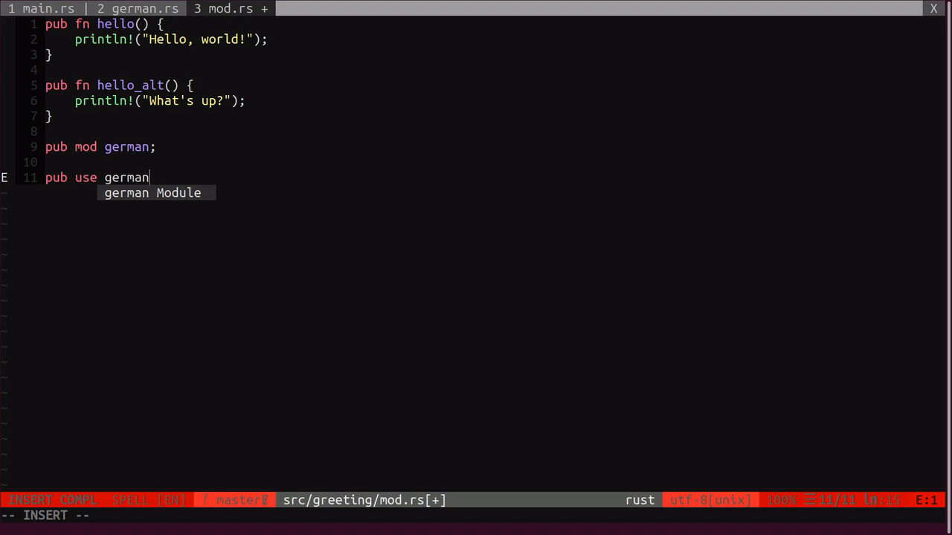
text(::hello)
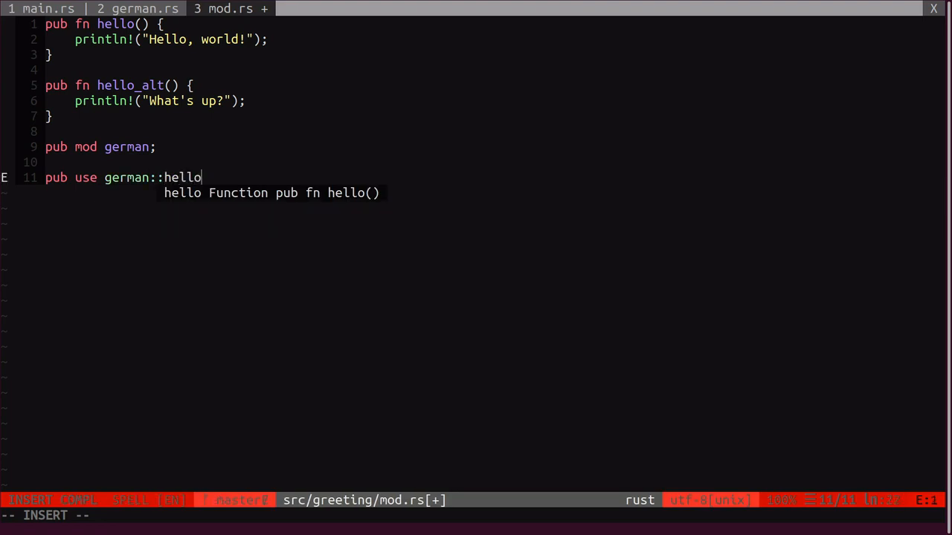
text(as german)
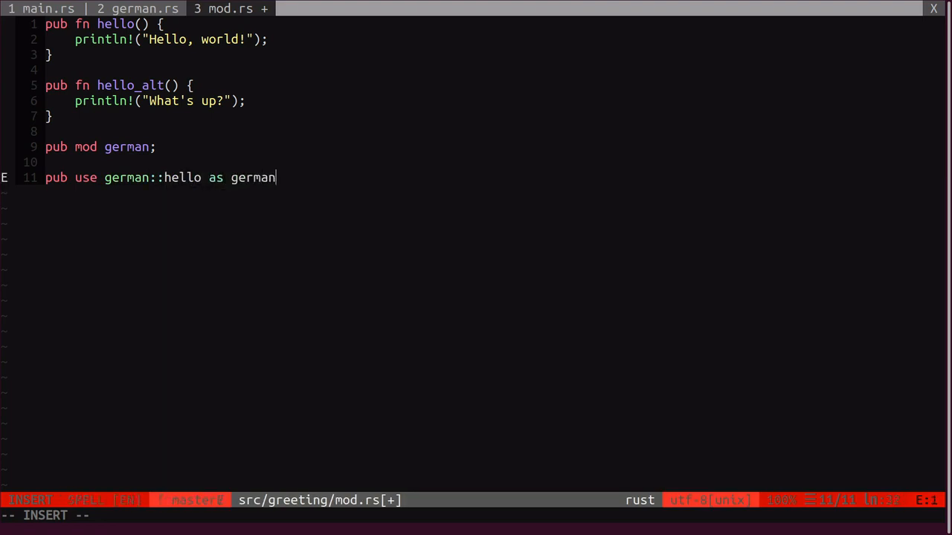
text(_)
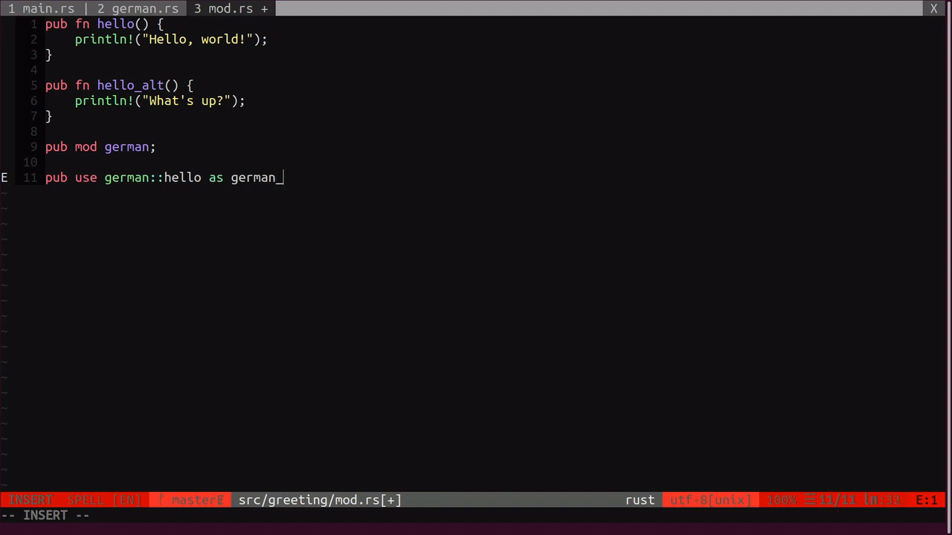
key(Escape)
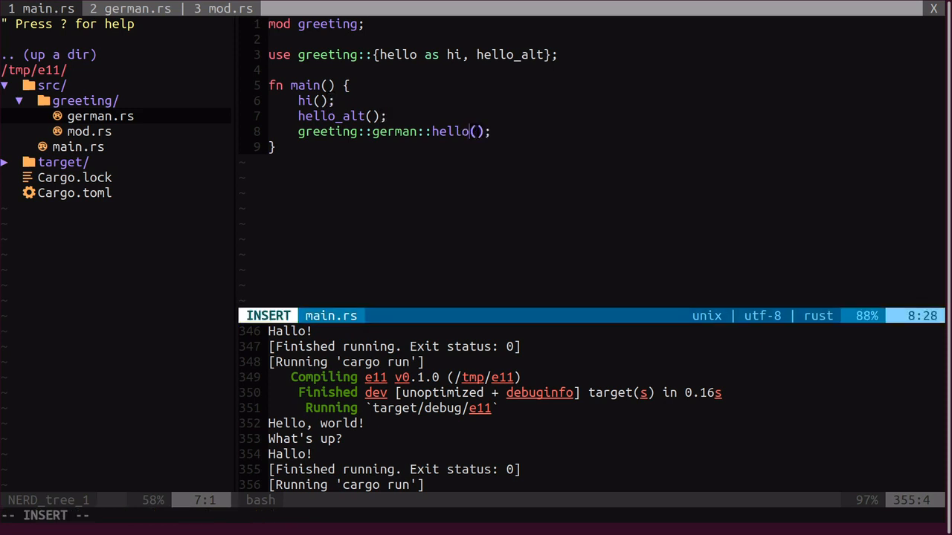
Step: Add german_hello to main.rs's greeting imports and call german_hello() instead
key(Escape)
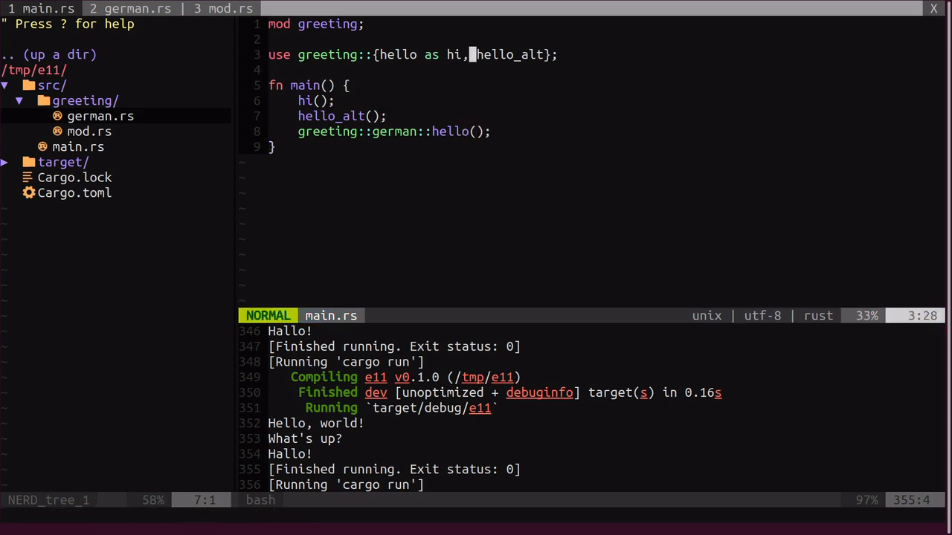
text(german_hello)
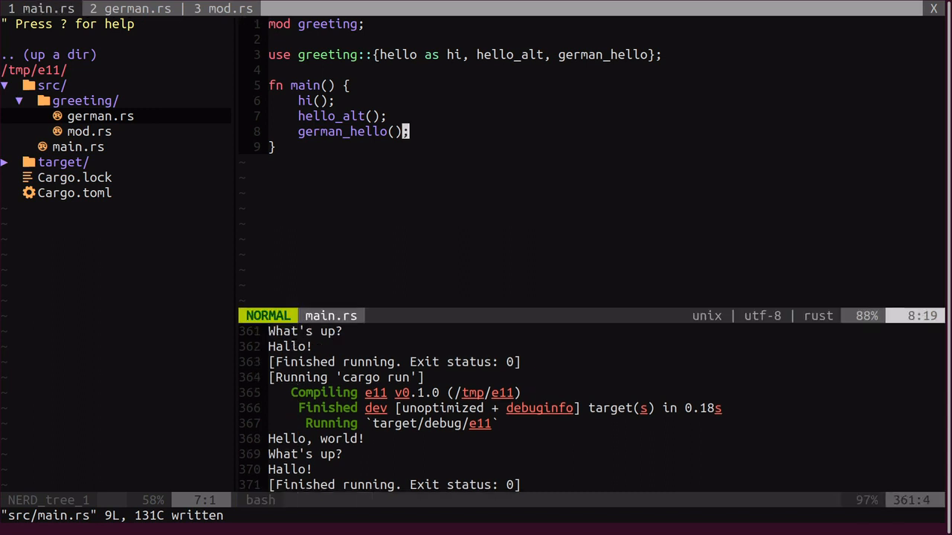
click(224, 9)
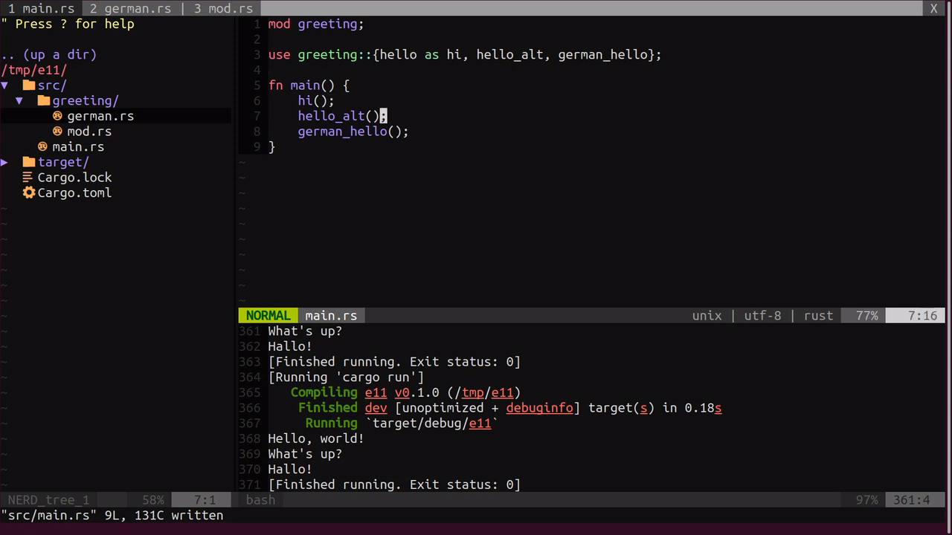
key(j)
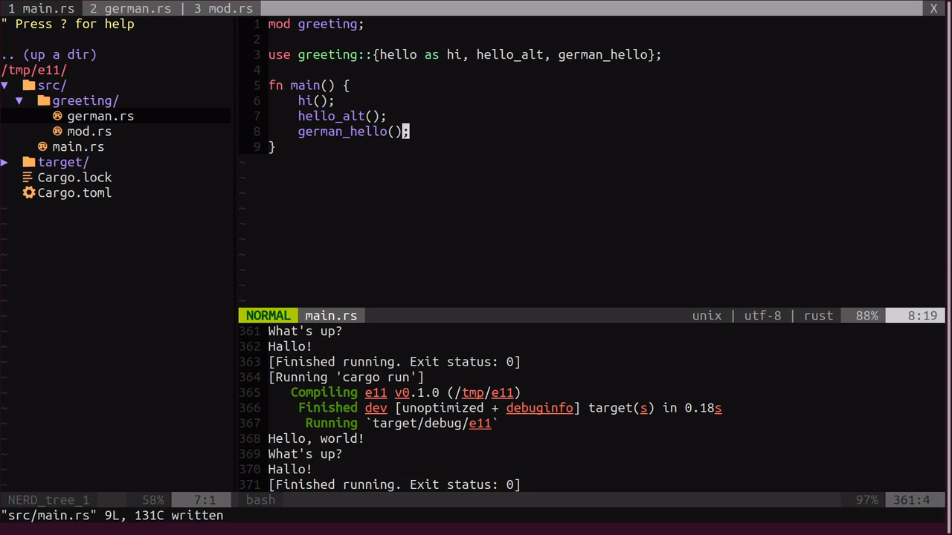